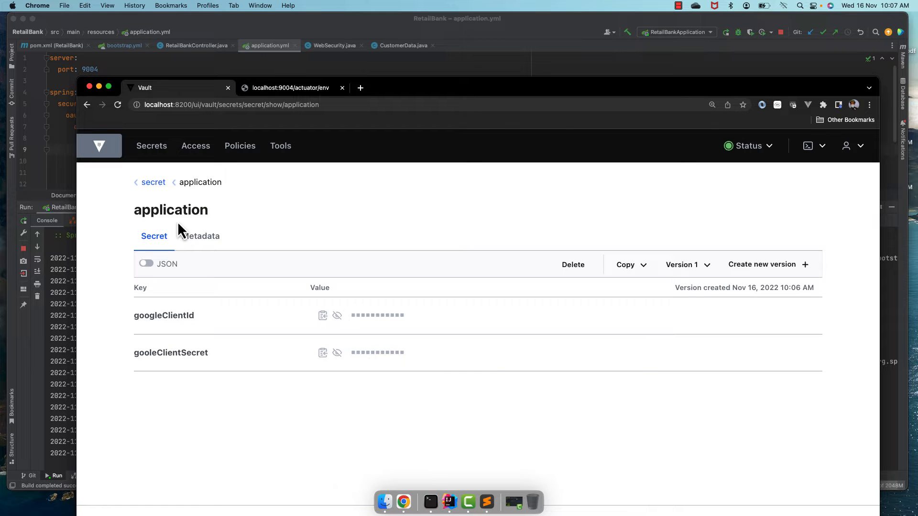
mouse_move(525, 97)
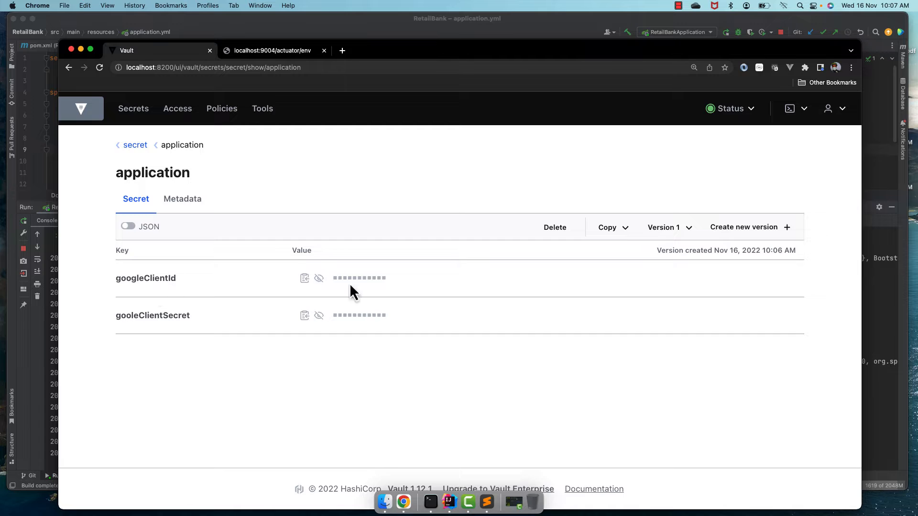
mouse_move(349, 309)
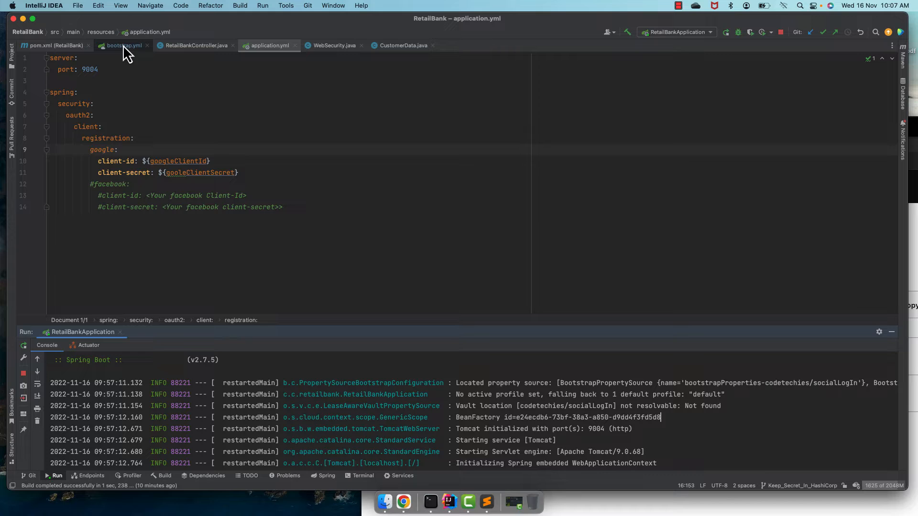
mouse_move(122, 45)
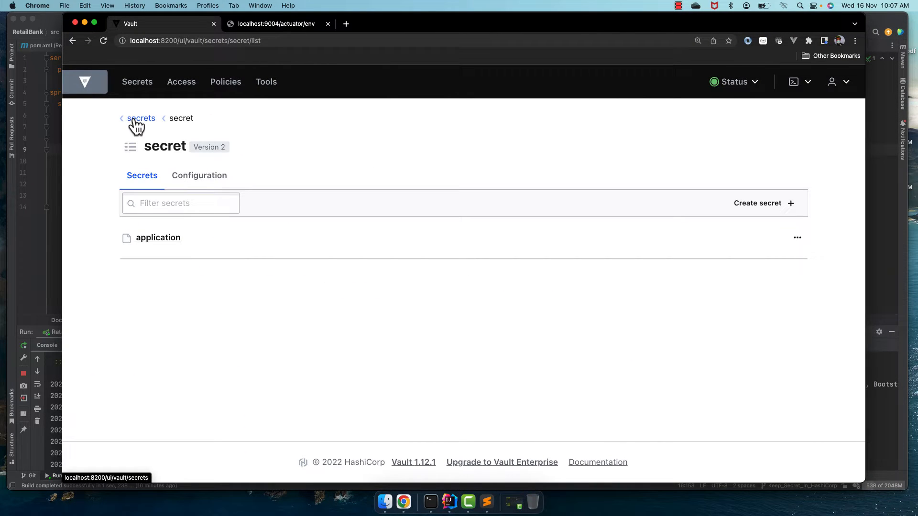
mouse_move(284, 180)
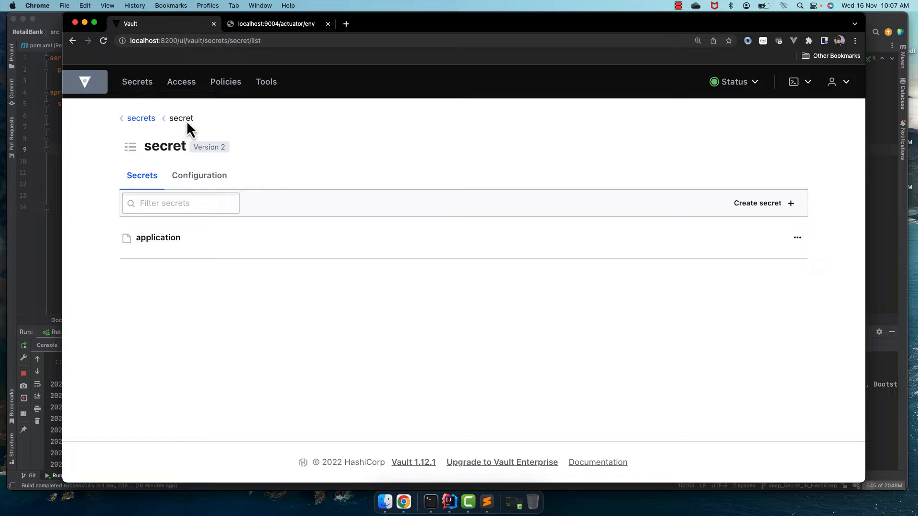
Step: Browse into the secret/ engine's application secret and back up to the Secrets Engines overview
click(141, 118)
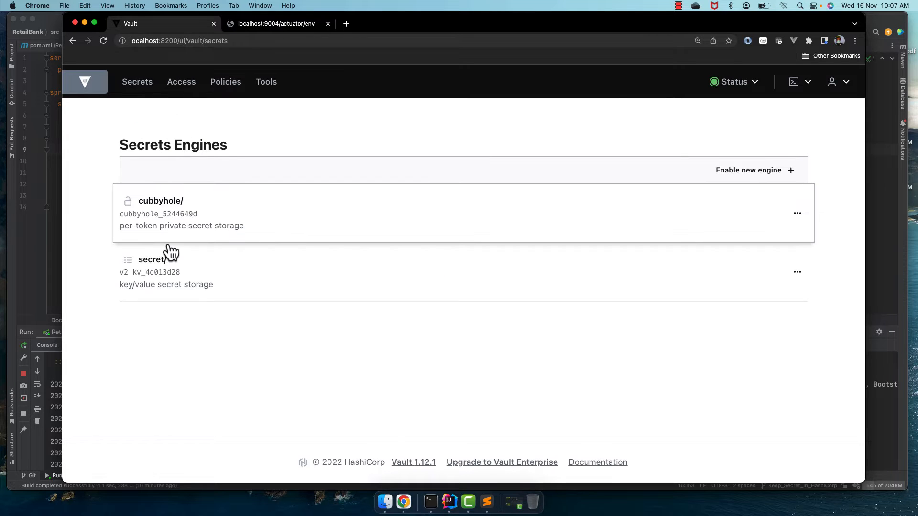
mouse_move(292, 275)
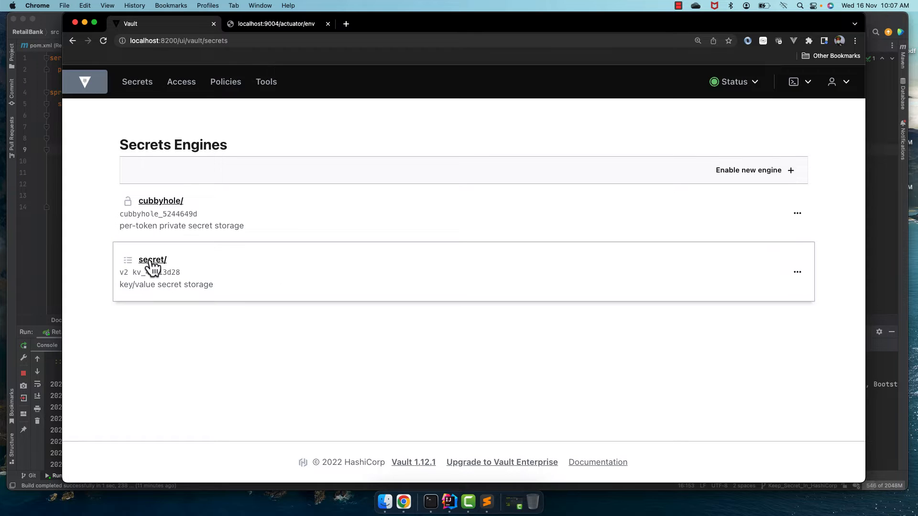
mouse_move(152, 260)
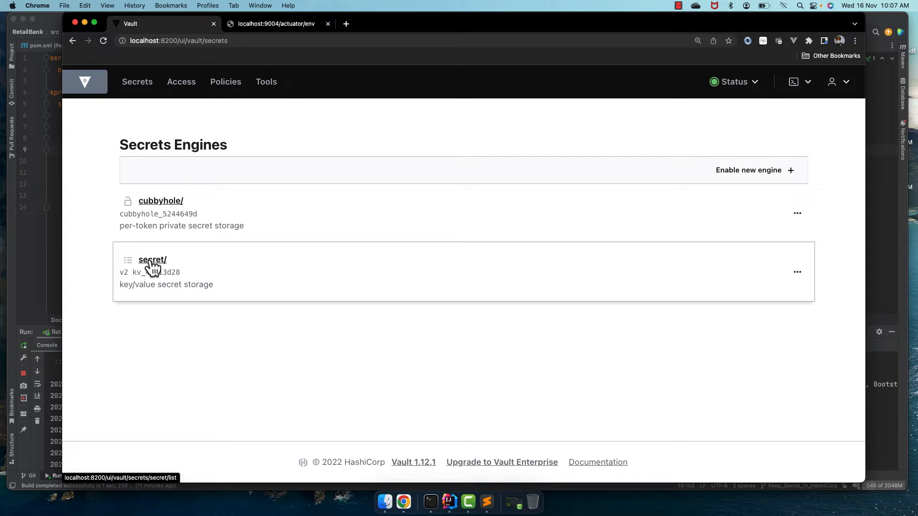
click(152, 260)
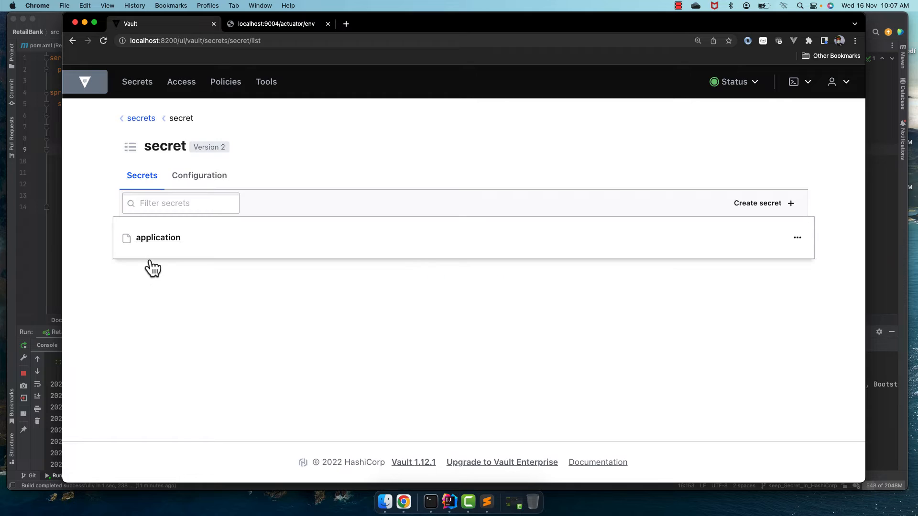
click(156, 238)
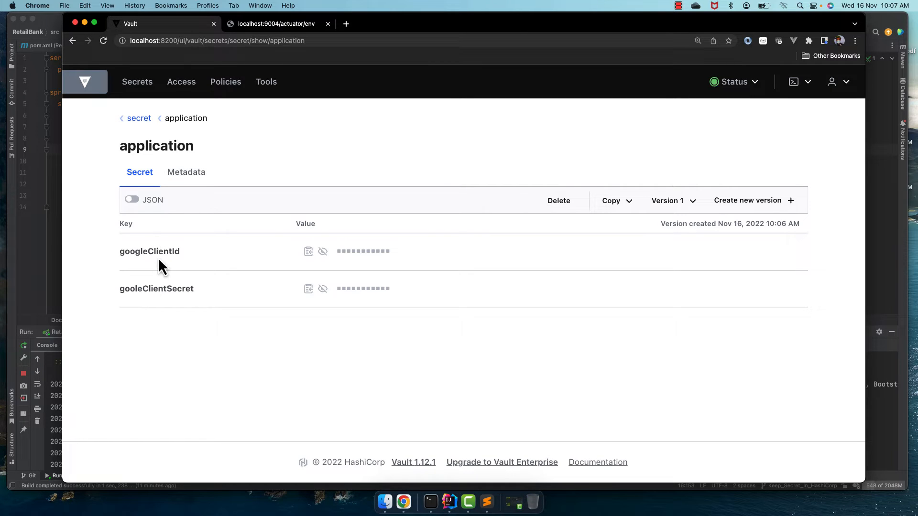
mouse_move(156, 280)
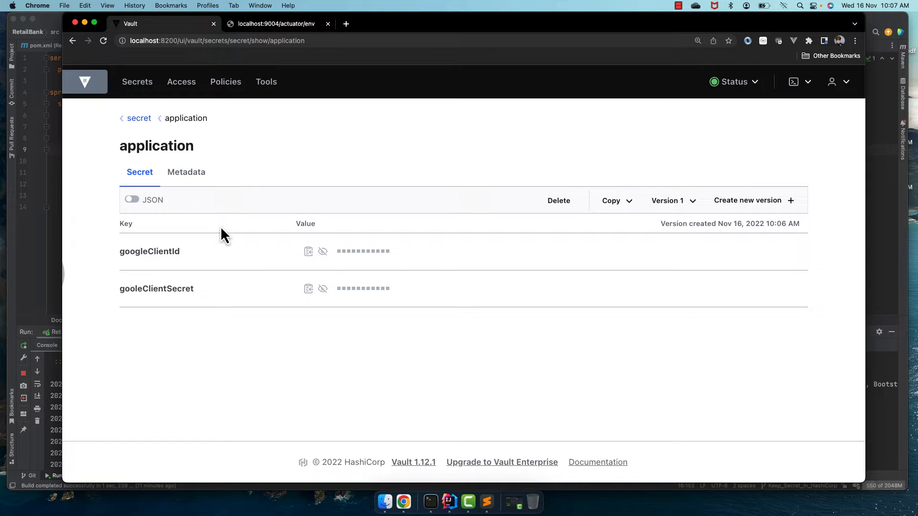
mouse_move(139, 118)
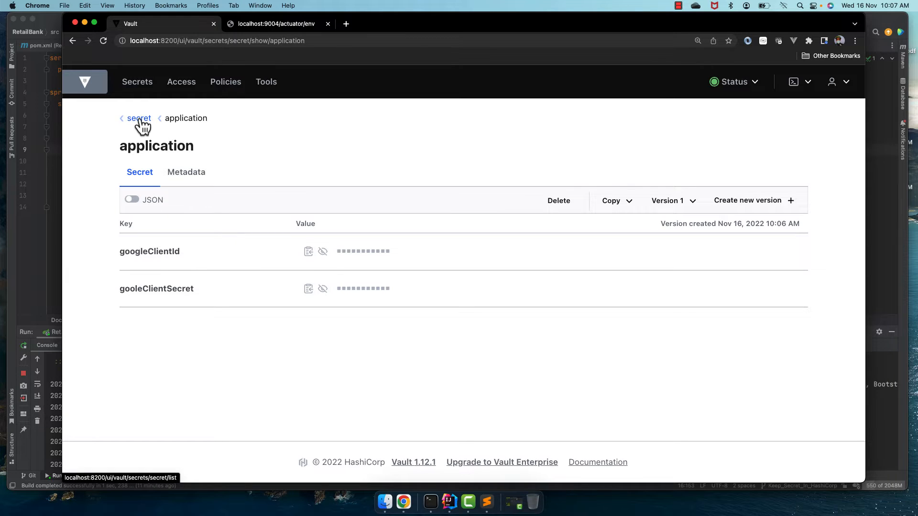
click(139, 117)
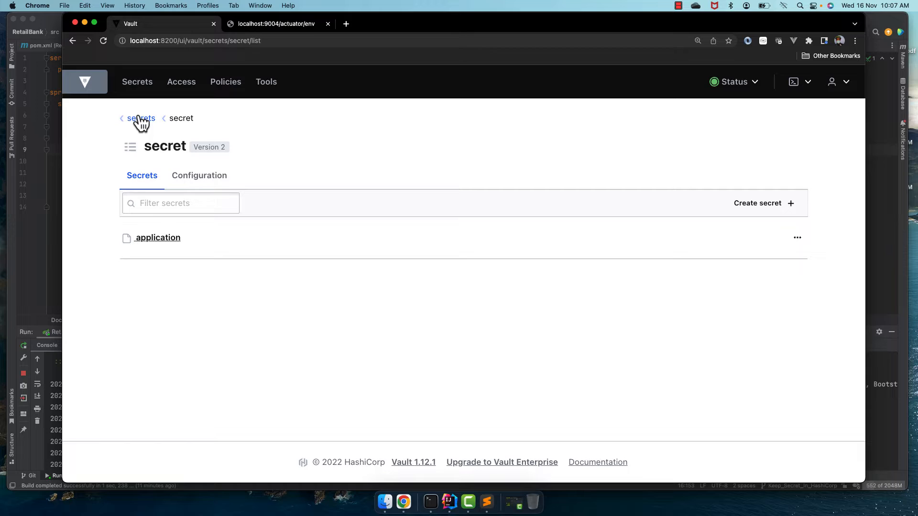
click(140, 118)
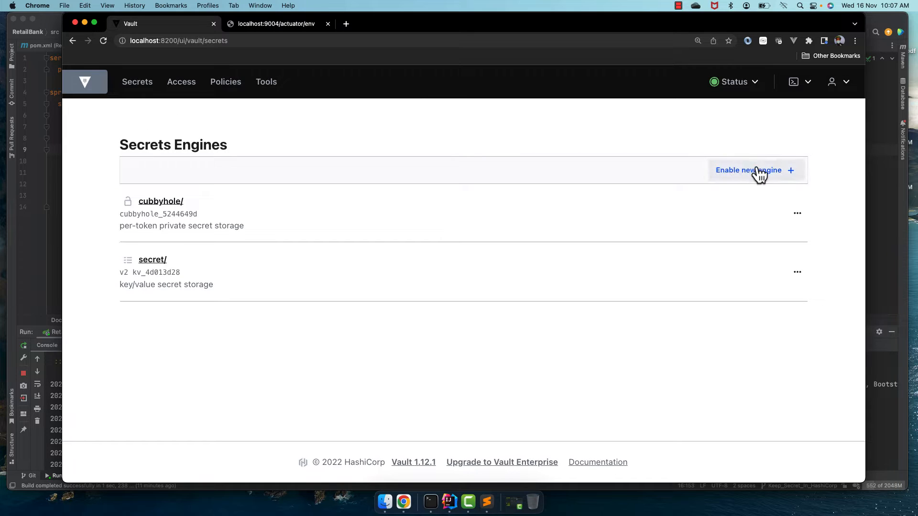
mouse_move(188, 263)
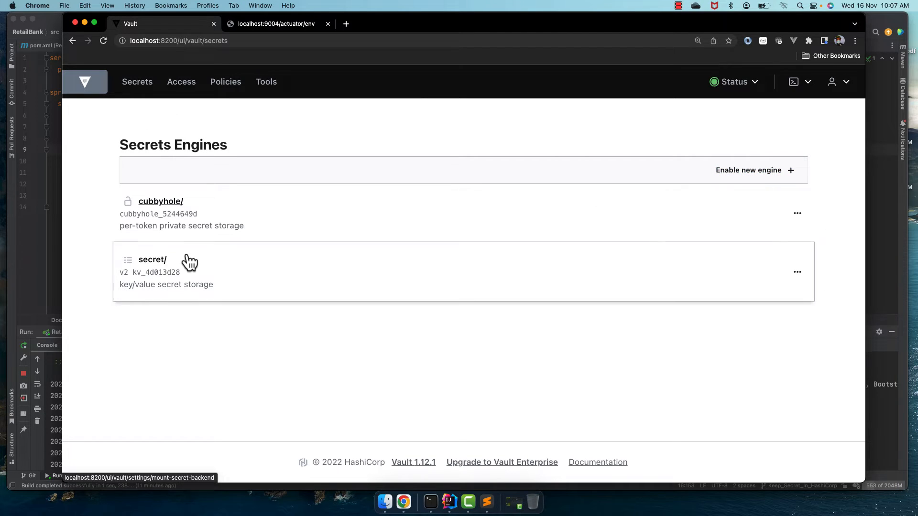
mouse_move(218, 352)
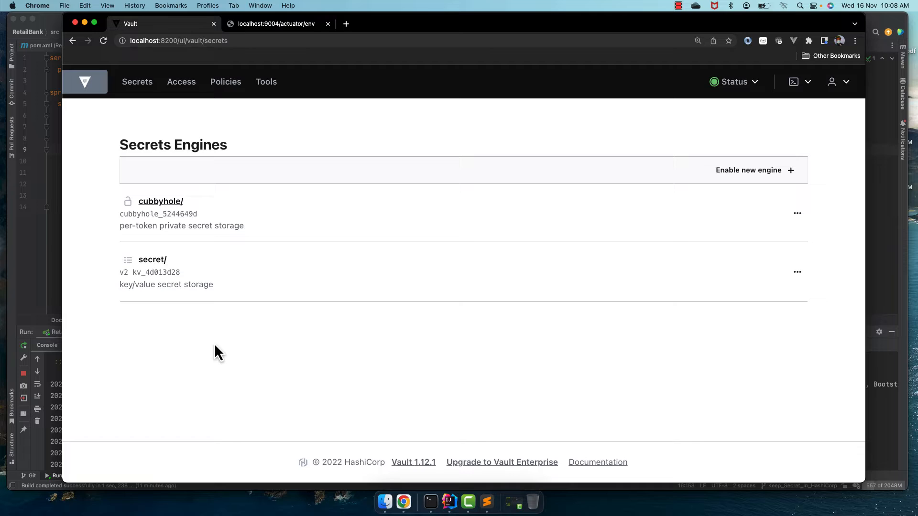
mouse_move(178, 278)
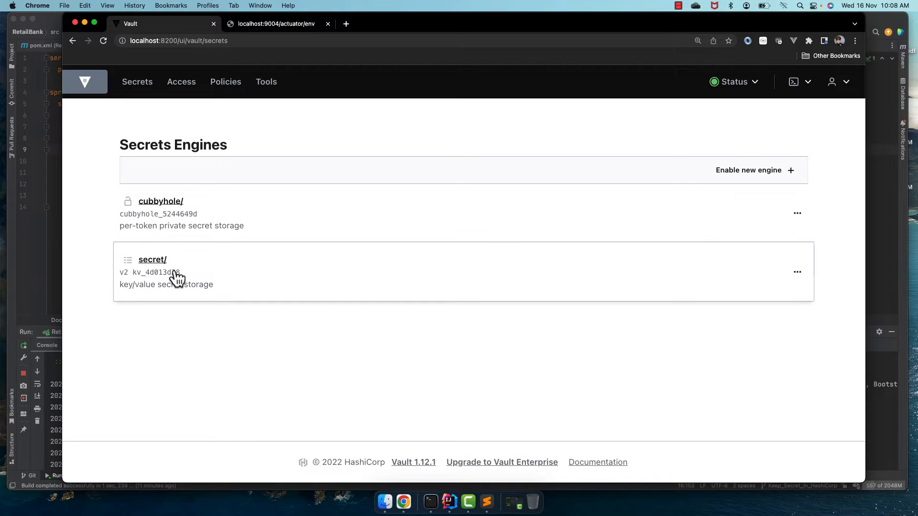
mouse_move(104, 392)
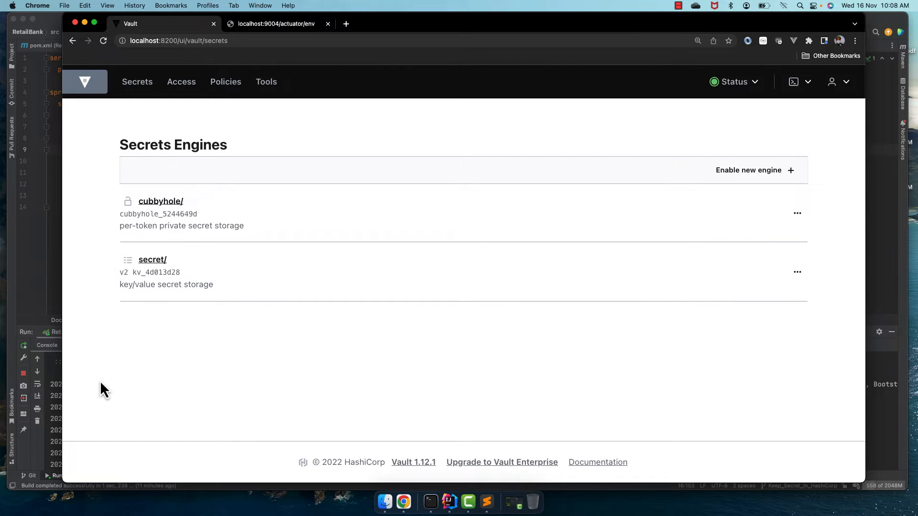
mouse_move(344, 401)
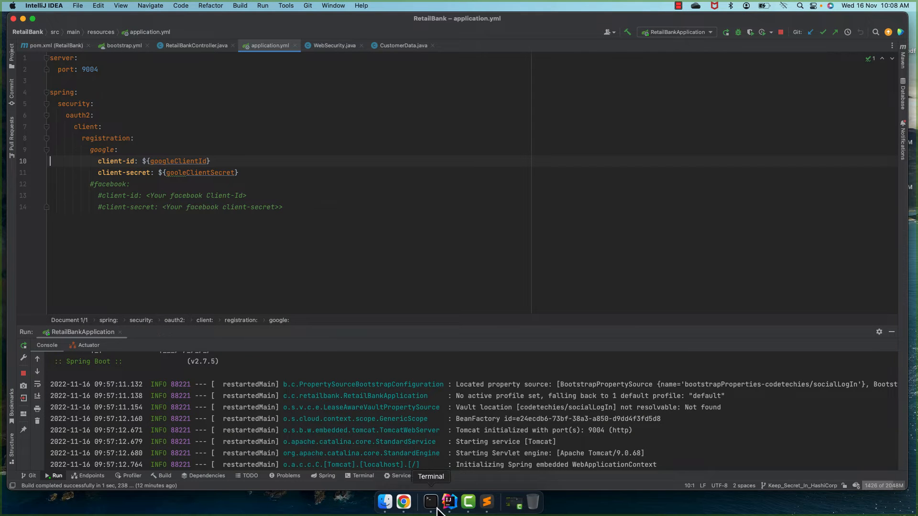
click(403, 502)
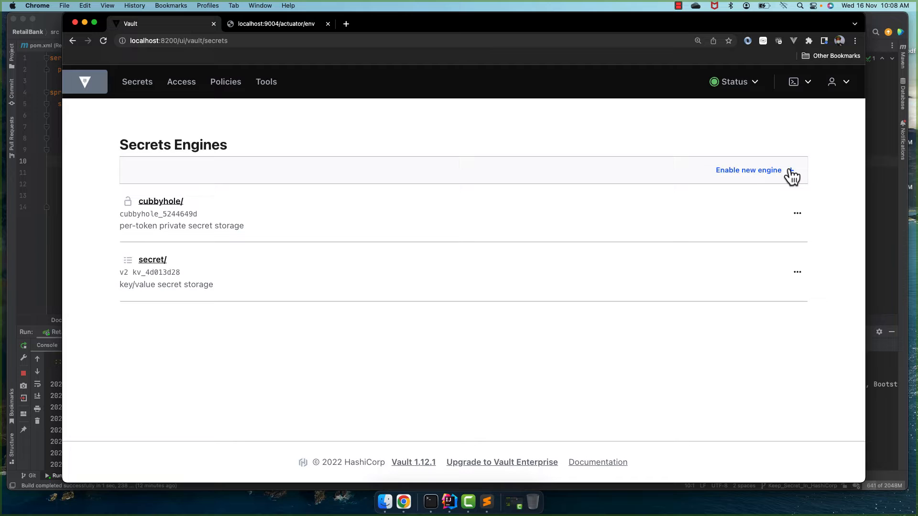
Step: Enable a KV secrets engine at path codetechies keeping a maximum of 10 versions
click(748, 170)
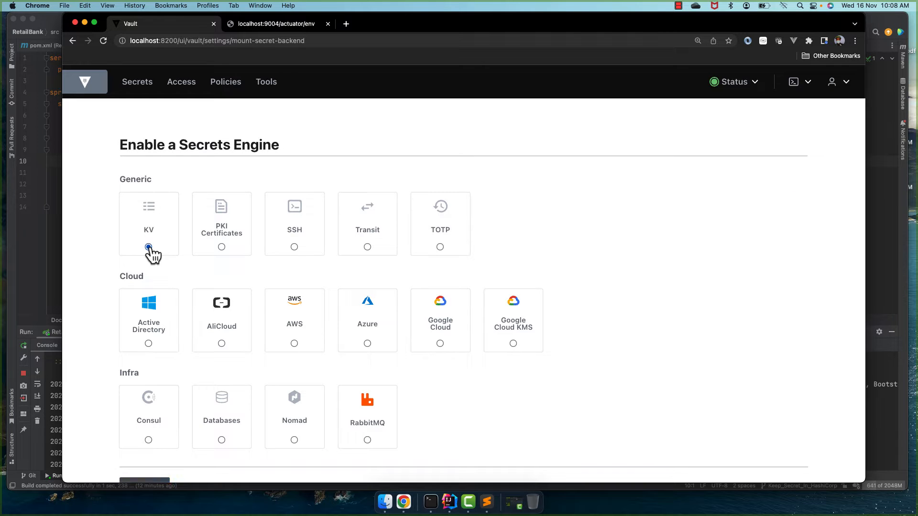
click(148, 246)
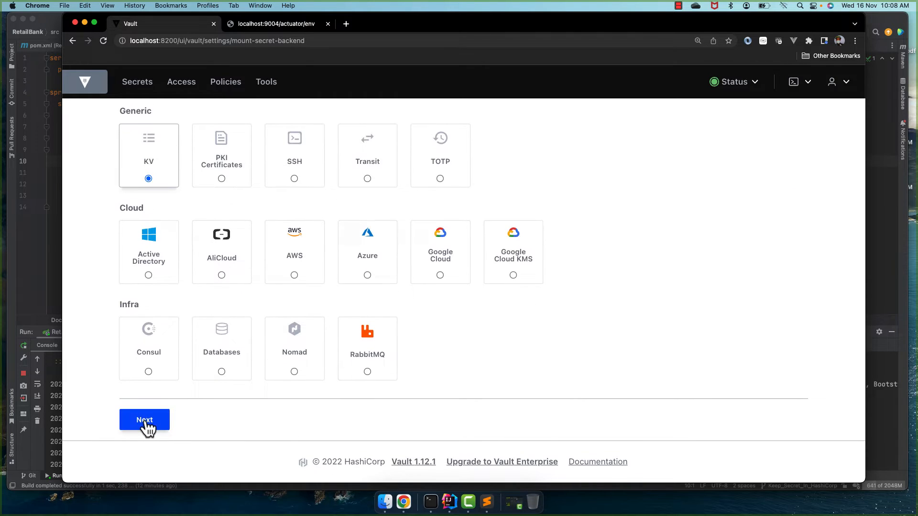
click(144, 421)
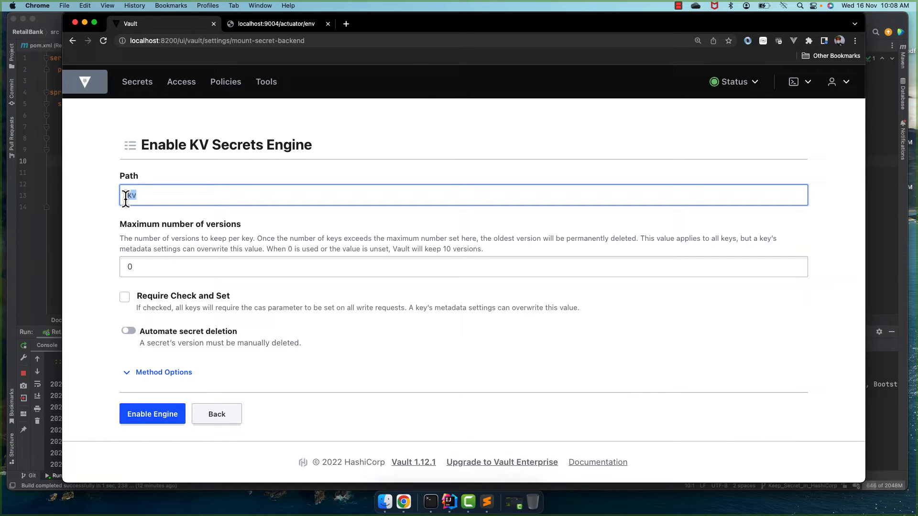
text(codetechies)
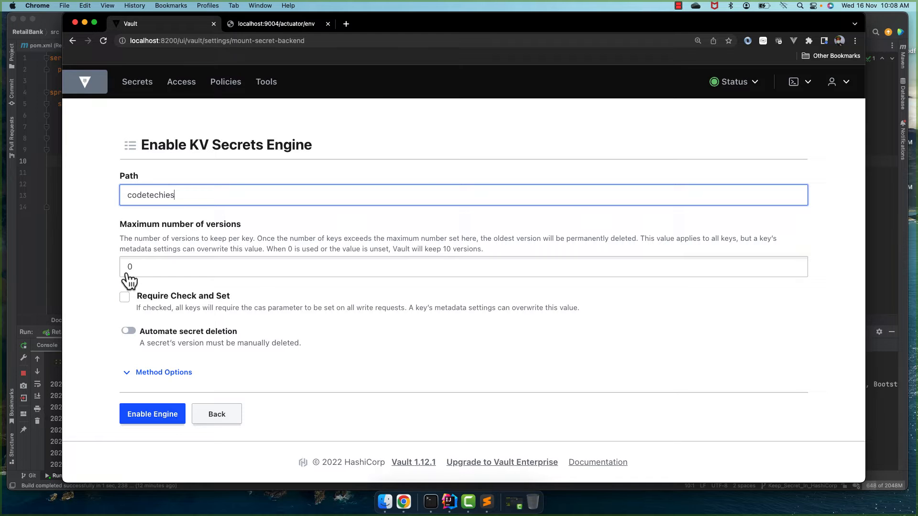
text(10)
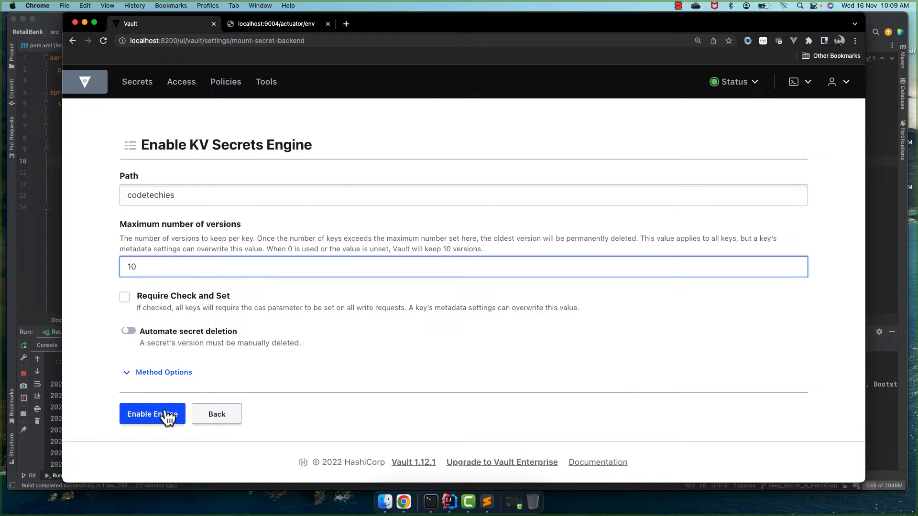
click(152, 414)
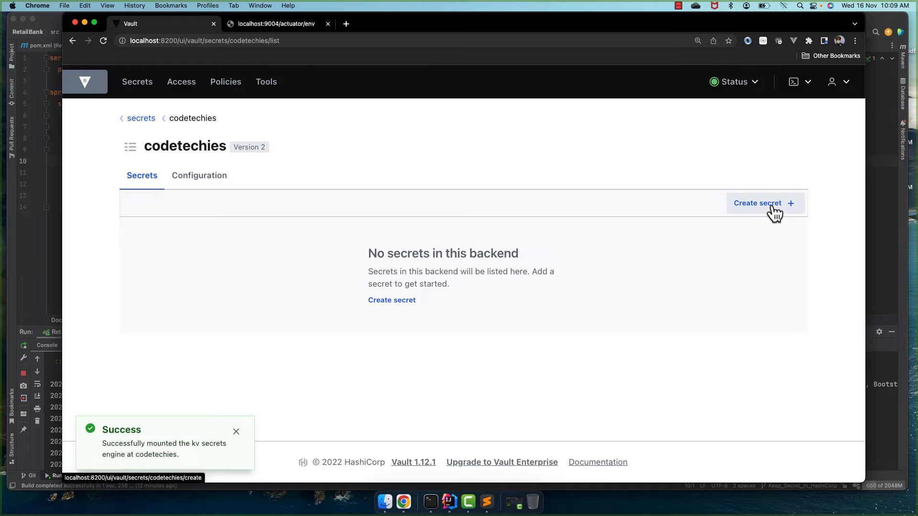
Step: Start a new secret at path glogin and add the googleClientId key copied from IntelliJ
click(758, 202)
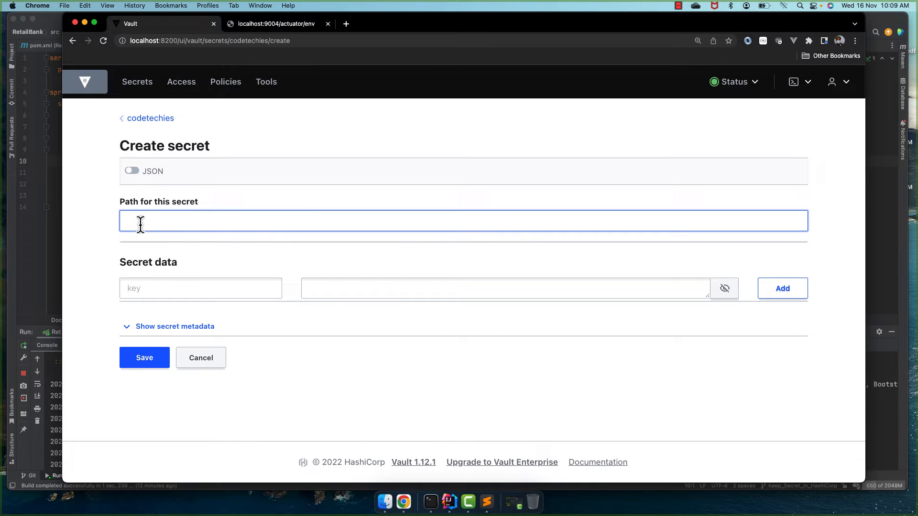
text(g)
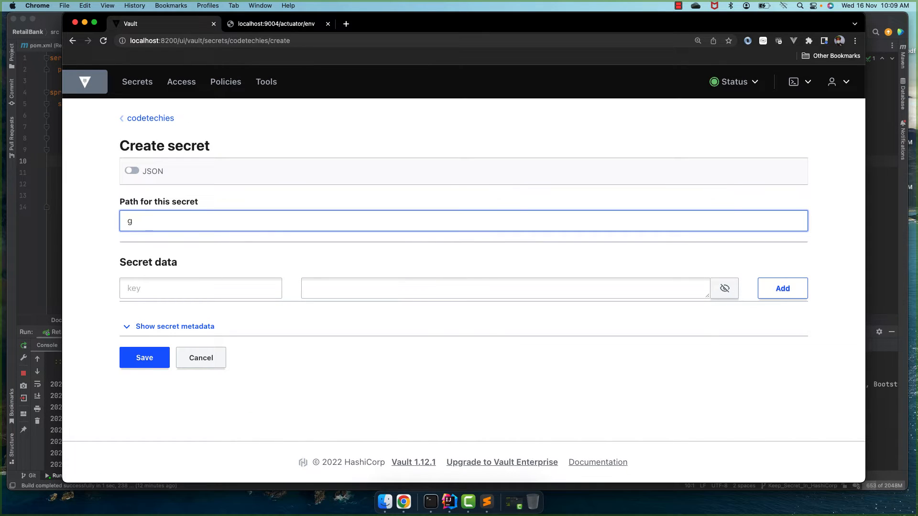
text(login)
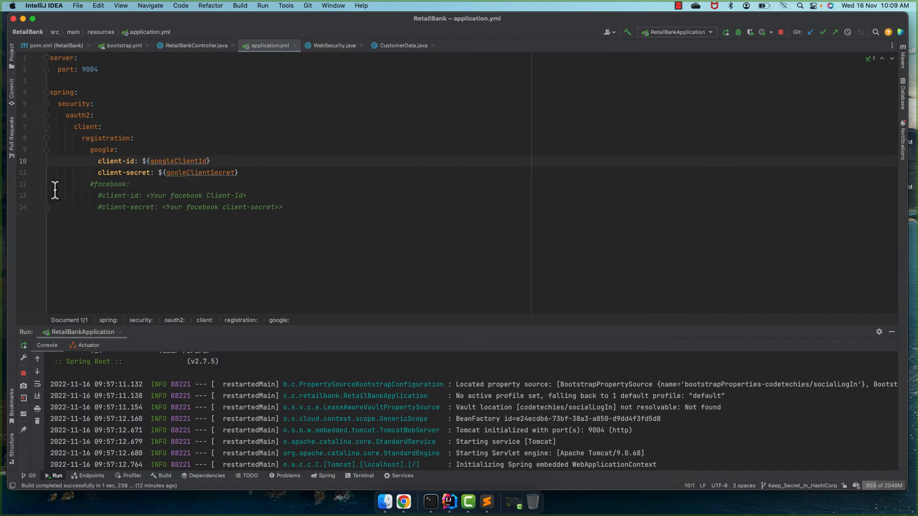
double_click(178, 160)
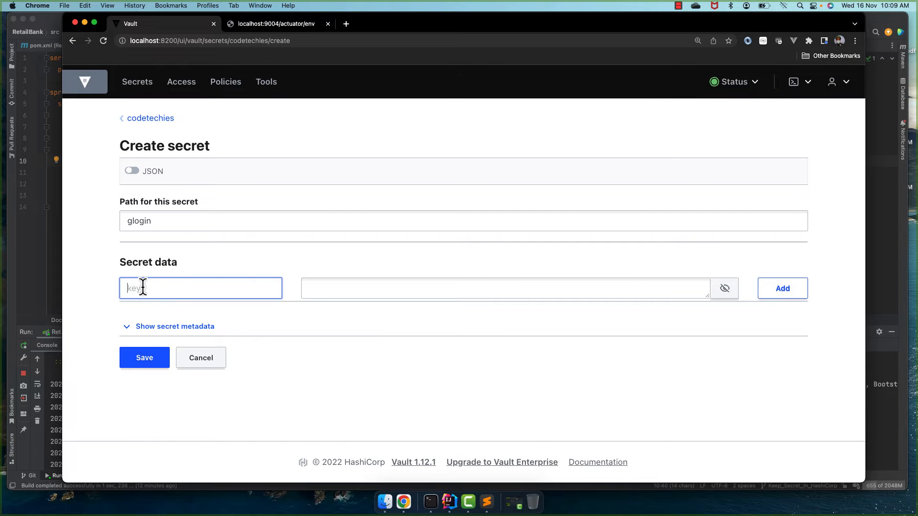
text(googleClientId)
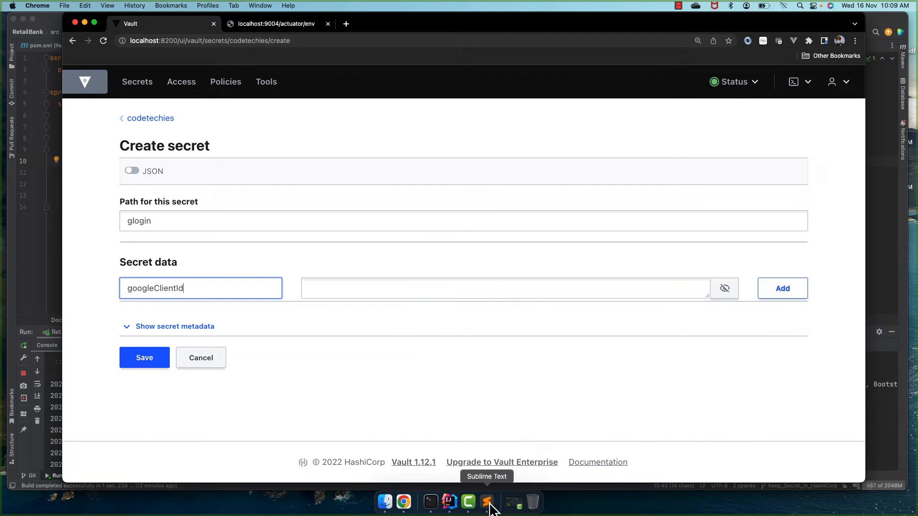
click(487, 502)
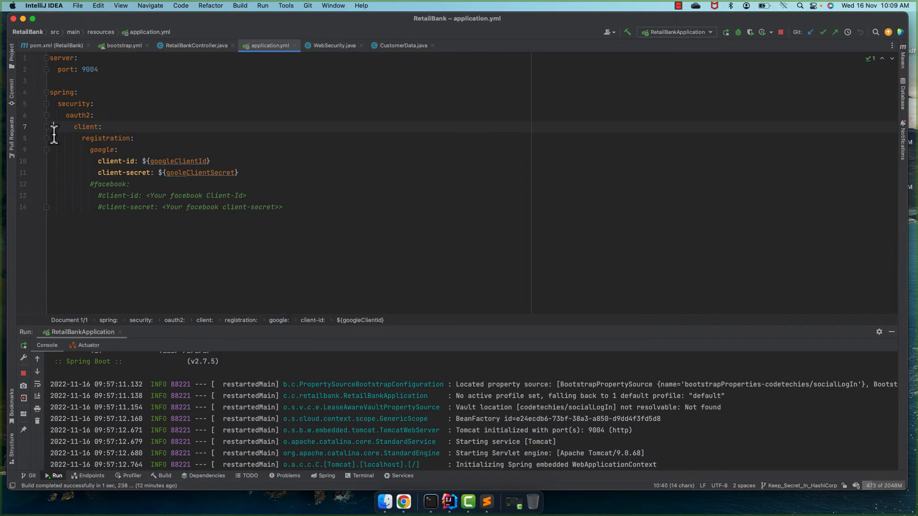
Step: Add the gooleClientSecret key copied from IntelliJ, check the revealed values and save glogin
double_click(200, 172)
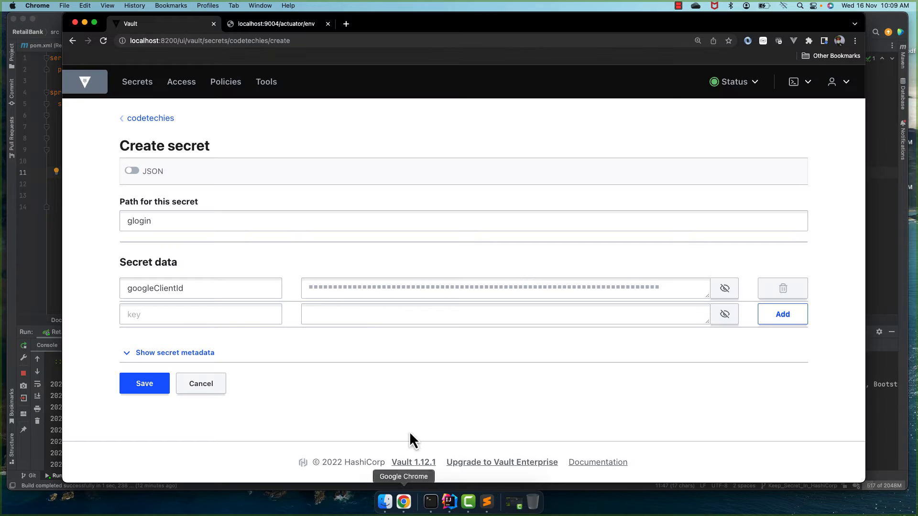
text(gooleClientSecret)
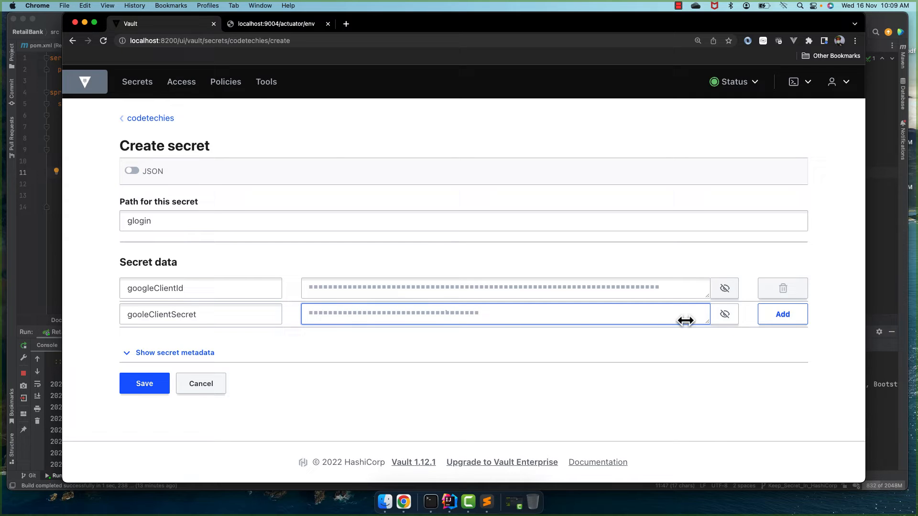
click(783, 315)
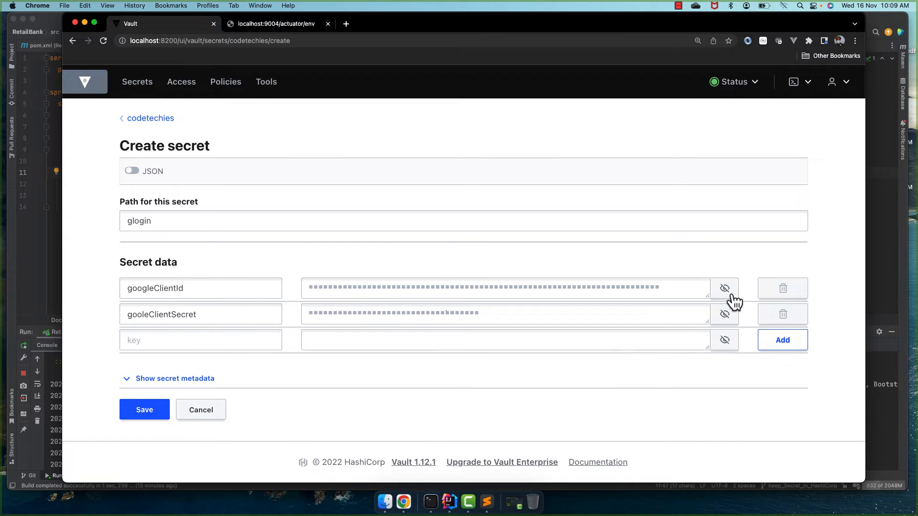
click(725, 314)
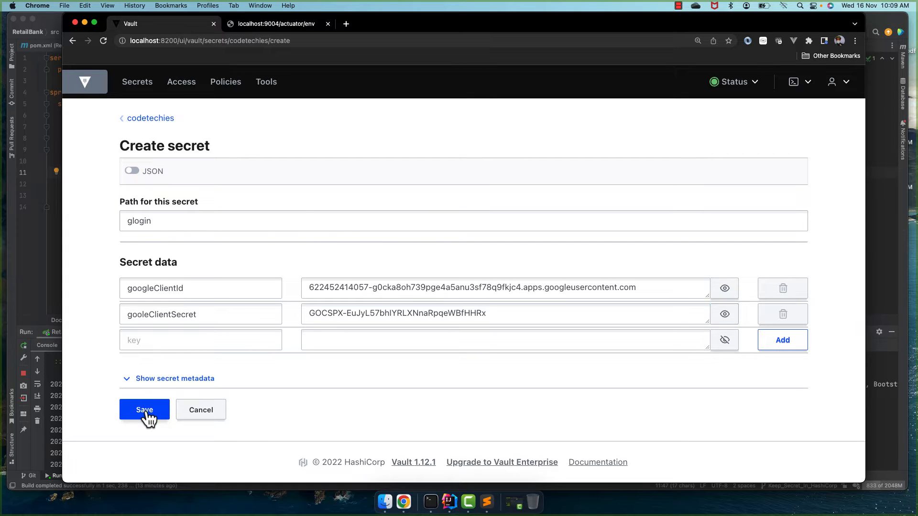
click(145, 410)
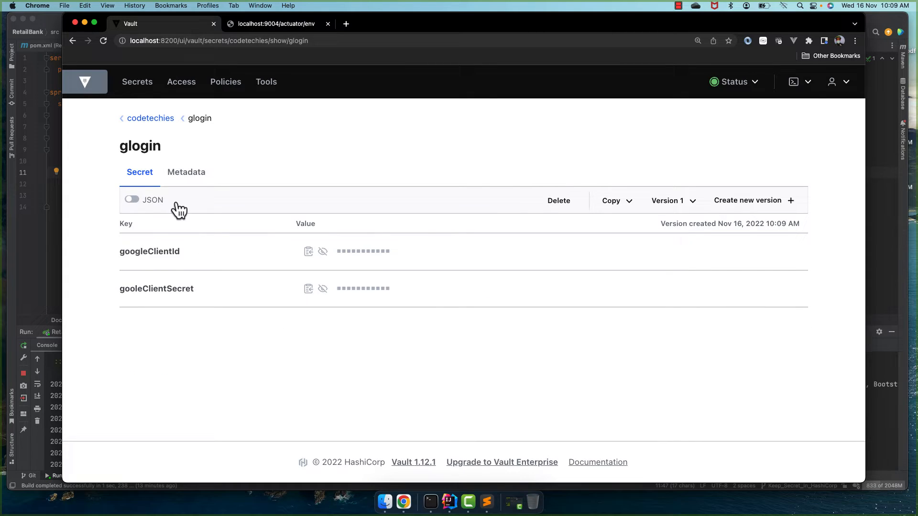
Step: Confirm glogin exists inside codetechies, then return to the Secrets Engines overview via the top bar
click(151, 118)
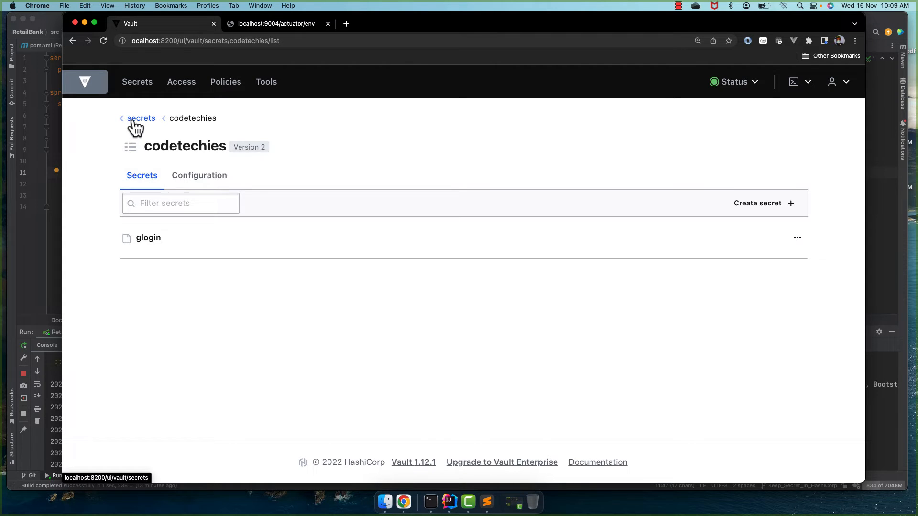
click(142, 118)
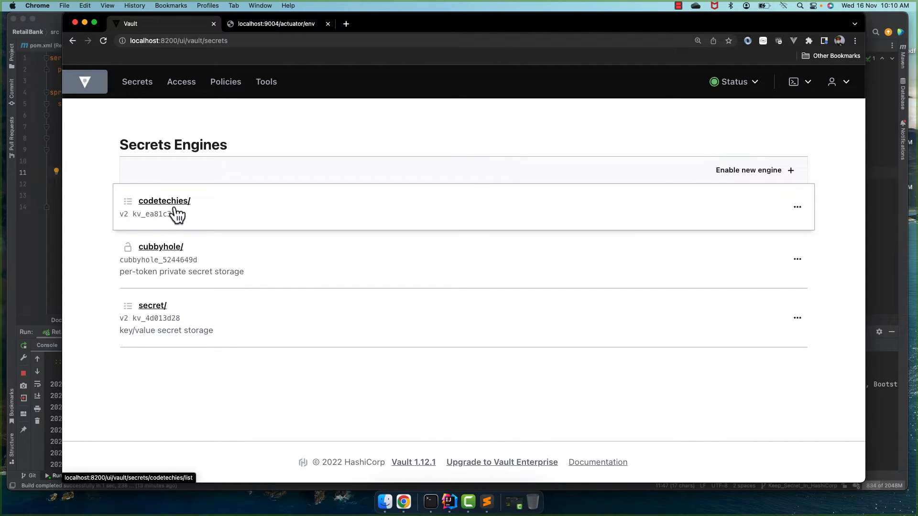
click(164, 201)
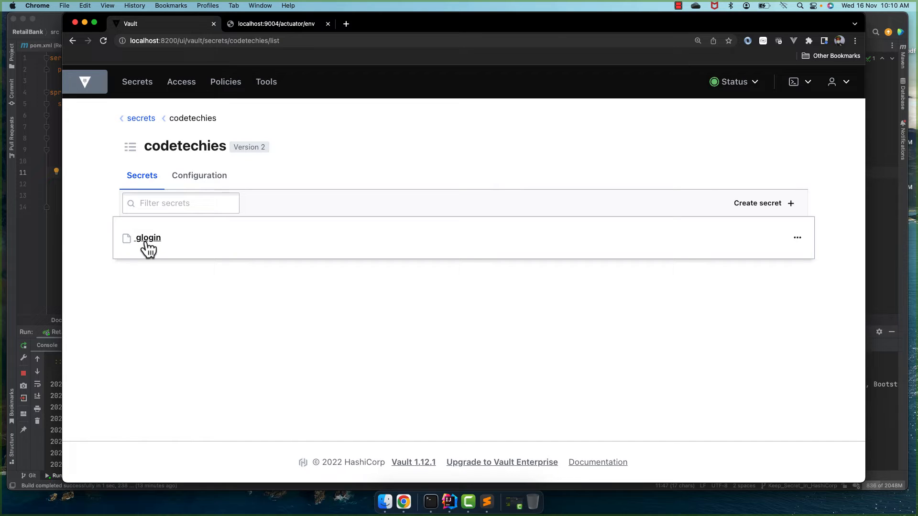
click(147, 238)
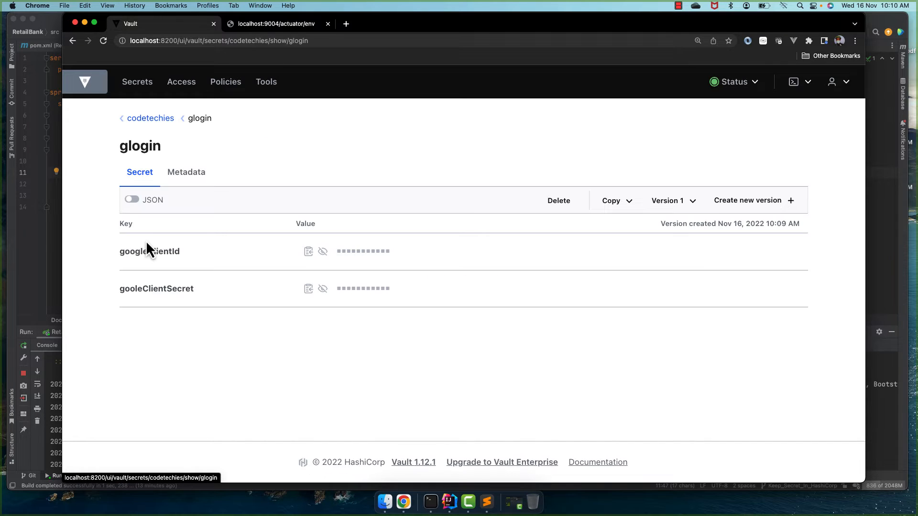
mouse_move(283, 316)
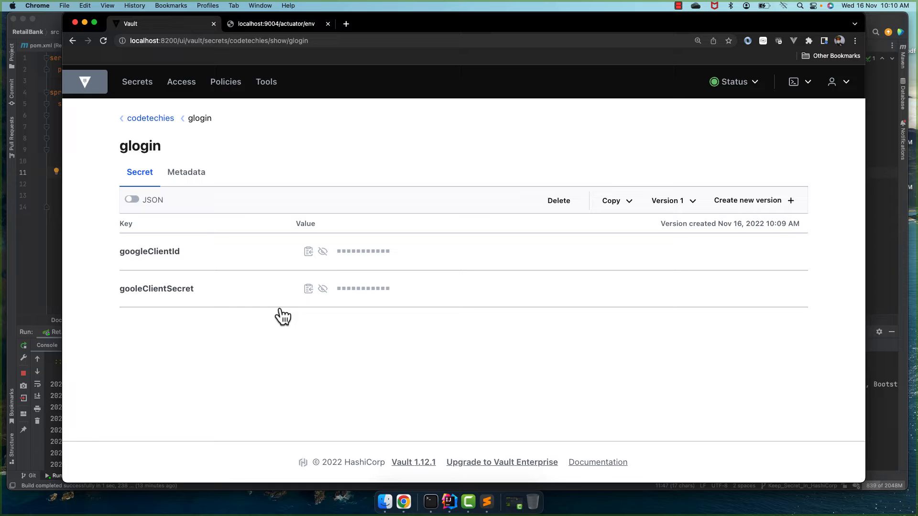
click(137, 82)
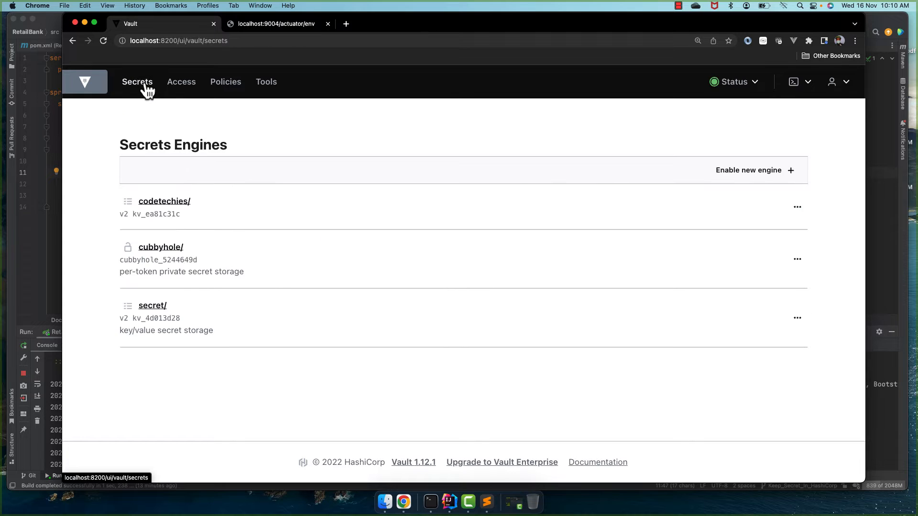
Step: Permanently delete the old application secret from the secret/ engine, then reopen codetechies
click(152, 305)
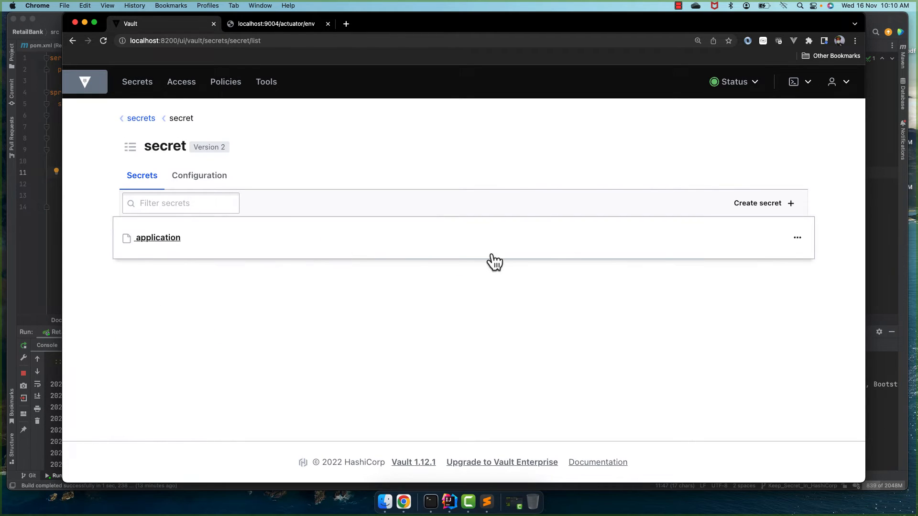
click(796, 238)
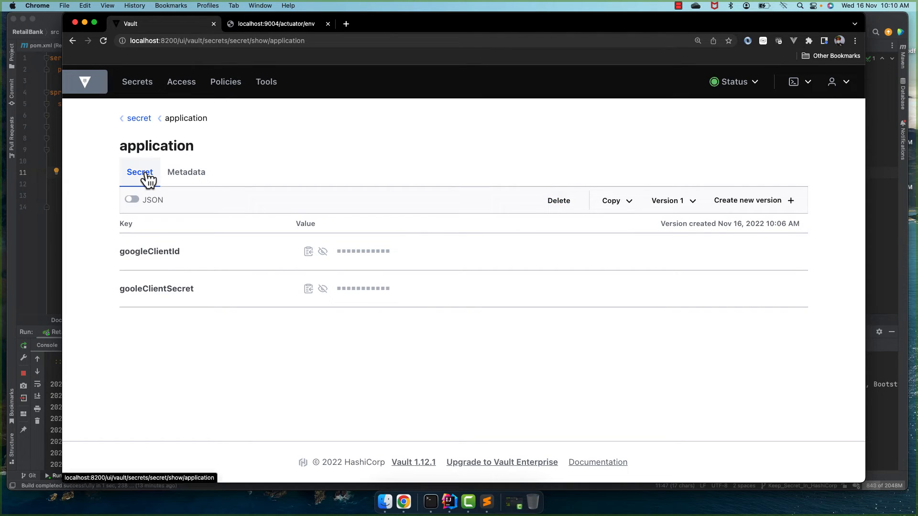
click(140, 118)
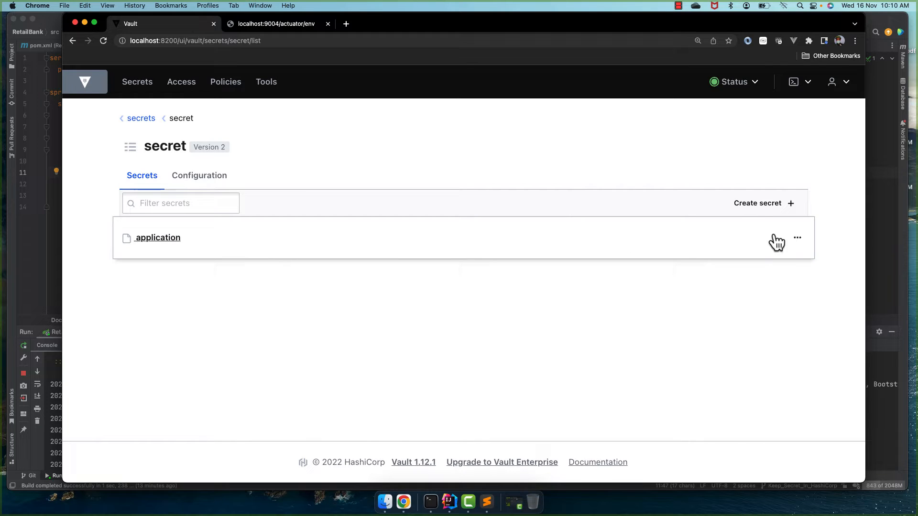
click(797, 238)
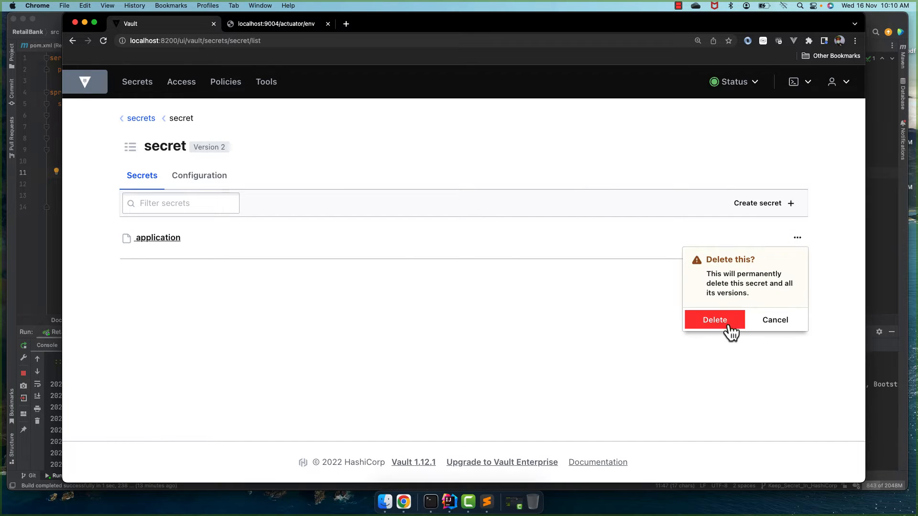
click(715, 320)
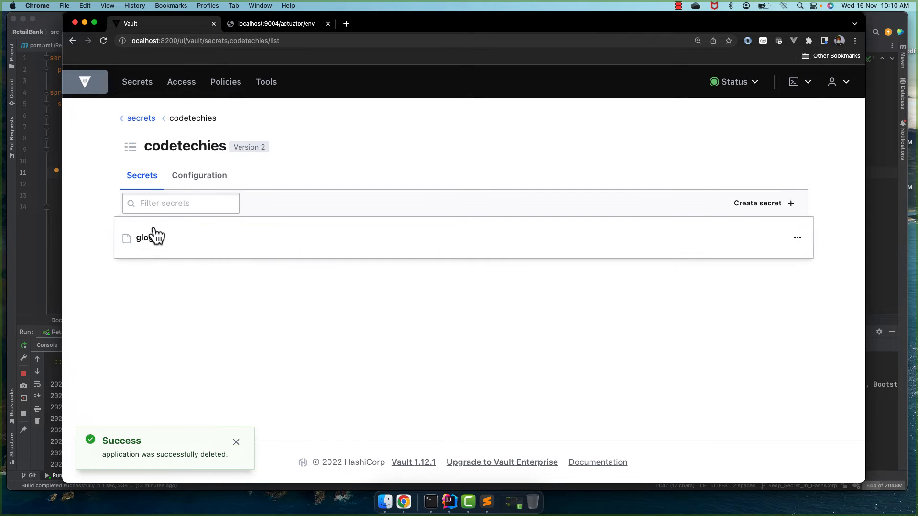
click(143, 238)
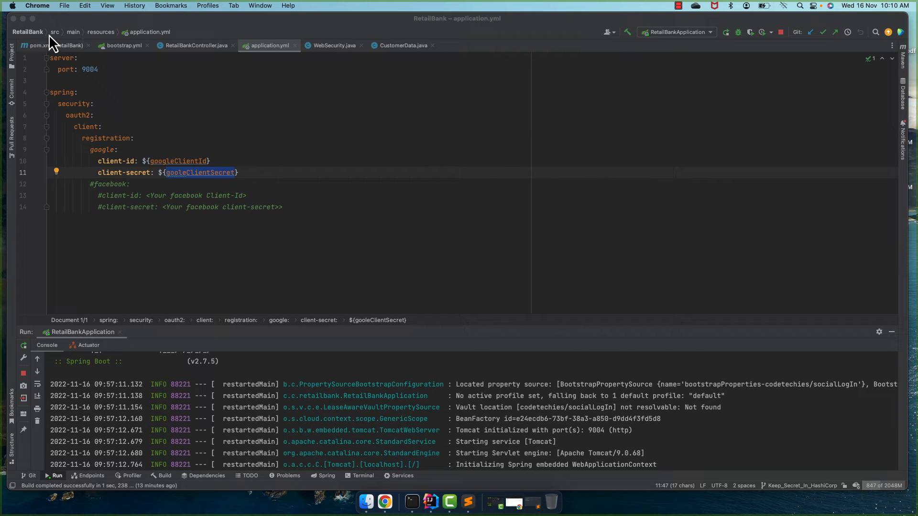
Step: In bootstrap.yml under spring.cloud.vault, add a kv block with backend: codetechies
click(124, 45)
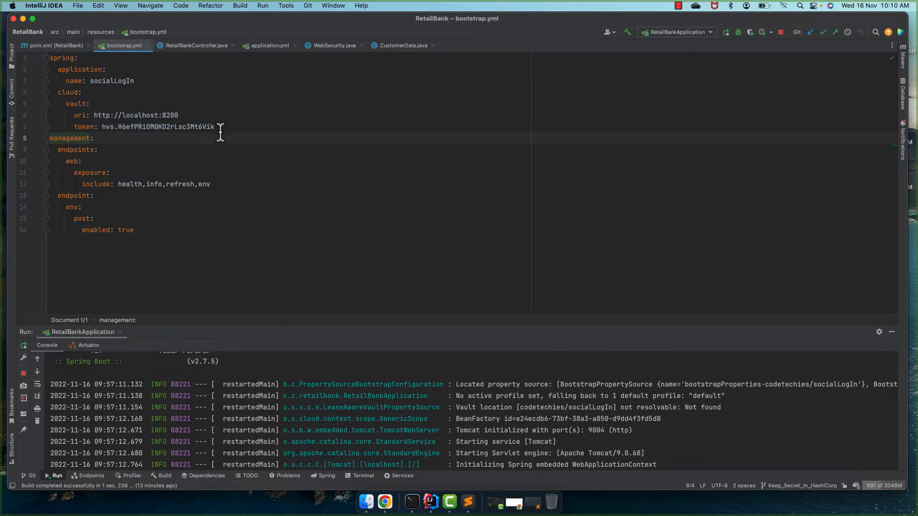
key(enter)
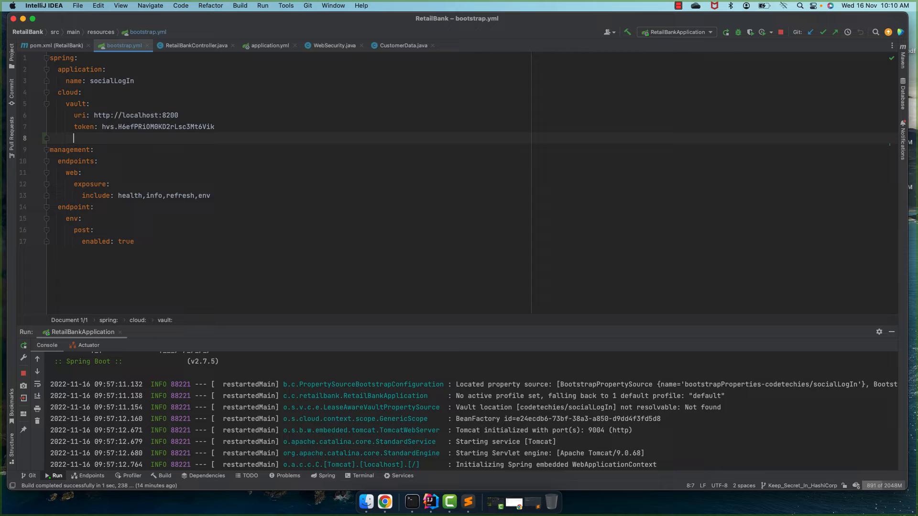
text(kv)
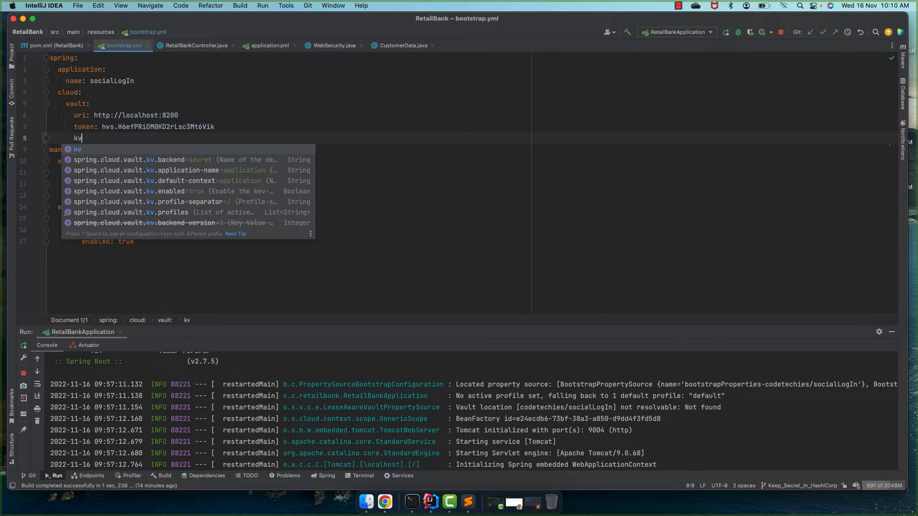
text(:)
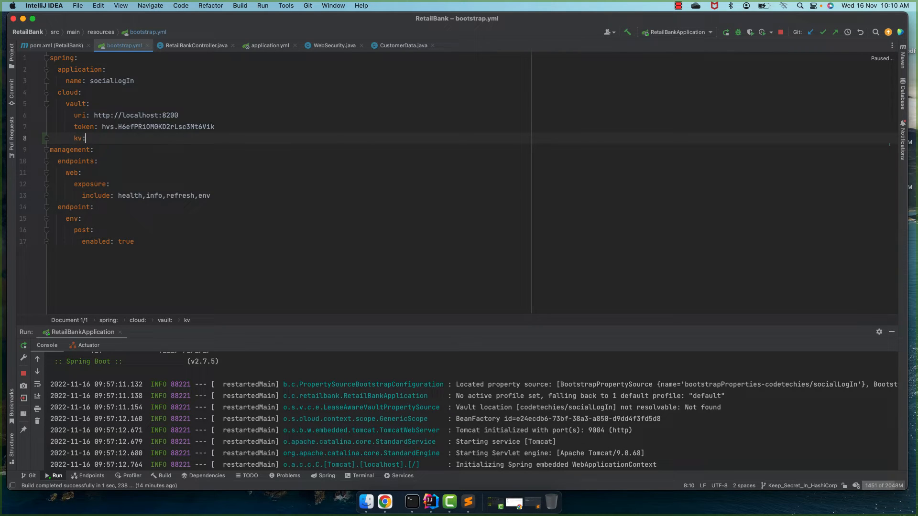
text(backend:)
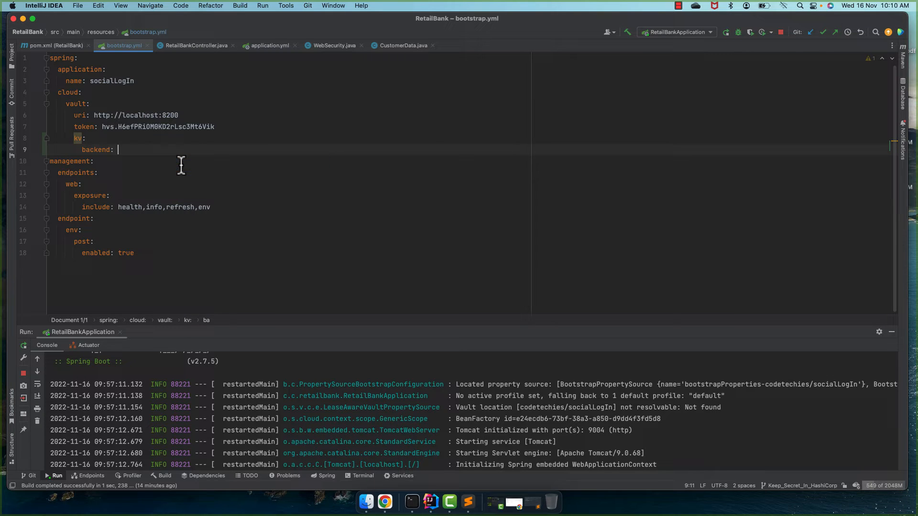
text(codet)
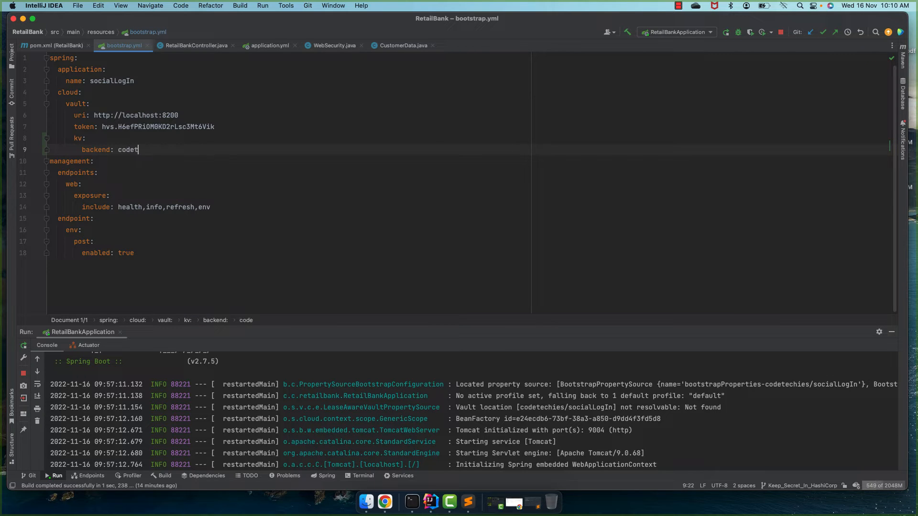
text(echies)
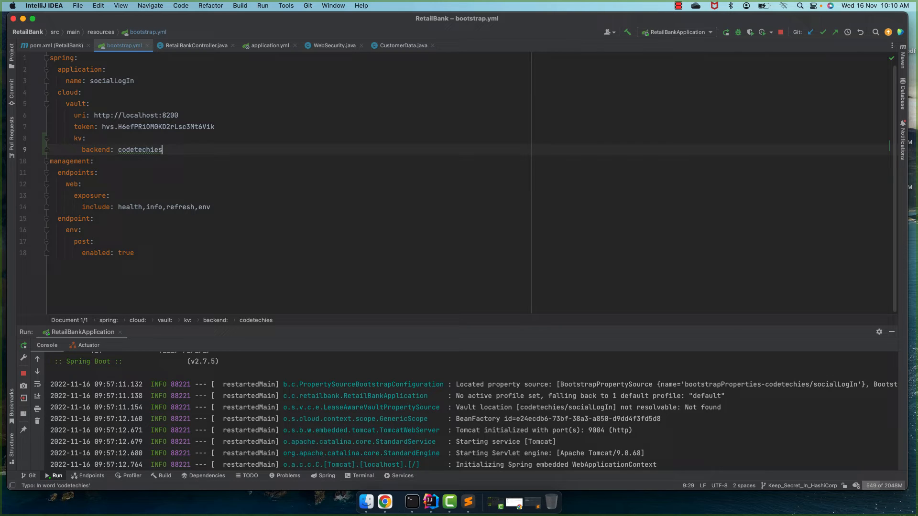
Step: Begin a default-context key on the line below the backend setting using autocomplete
key(enter)
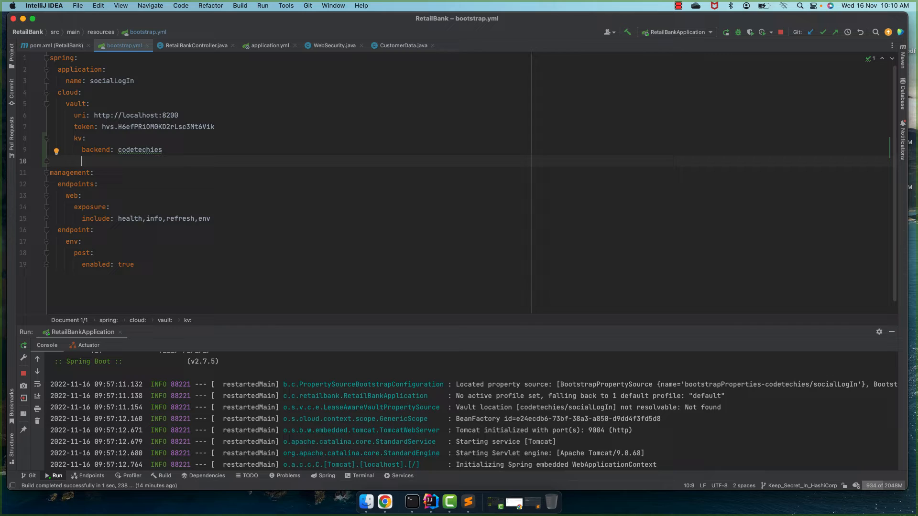
text(de)
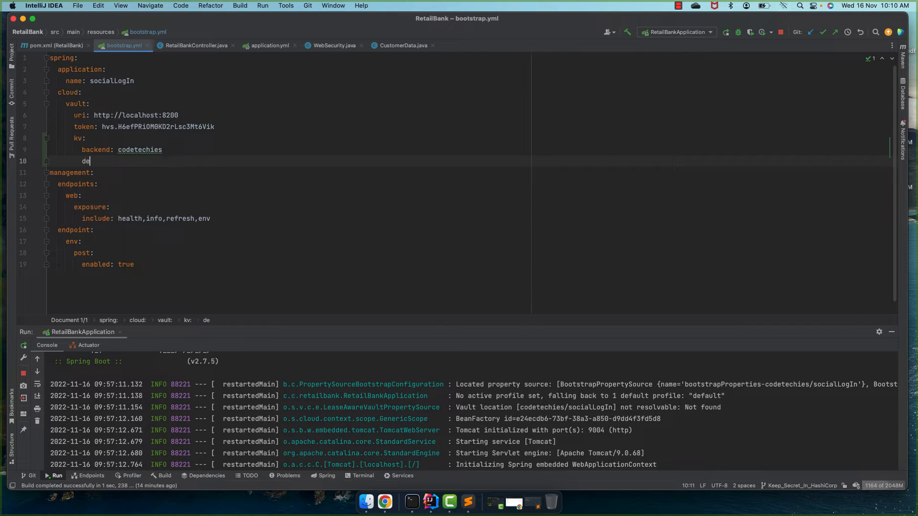
text(ault-context:)
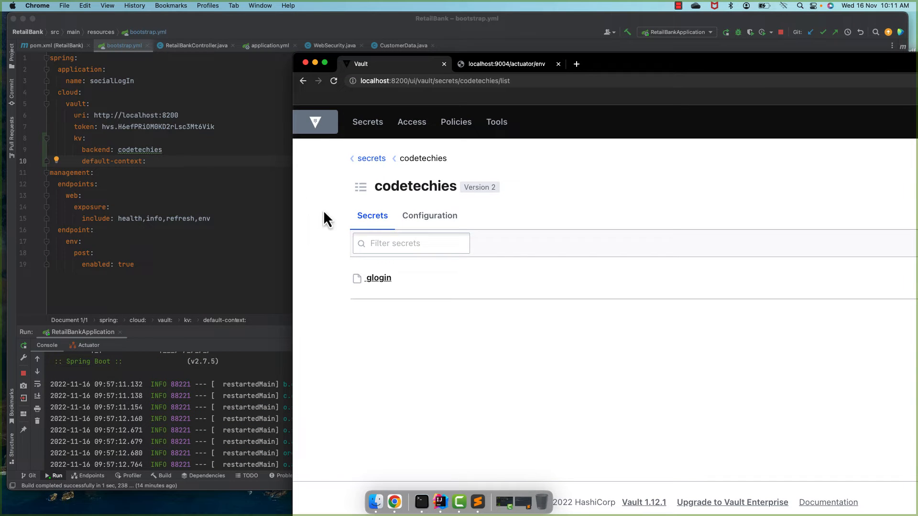
click(371, 158)
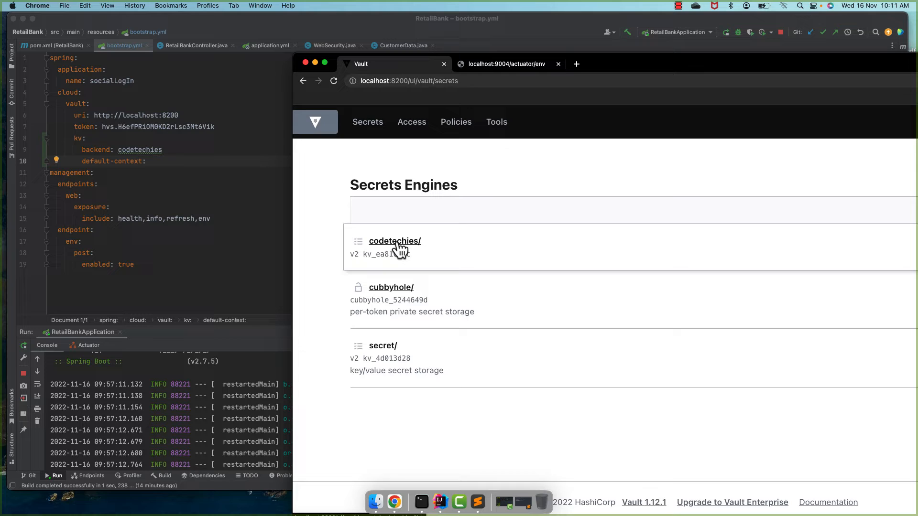
click(395, 241)
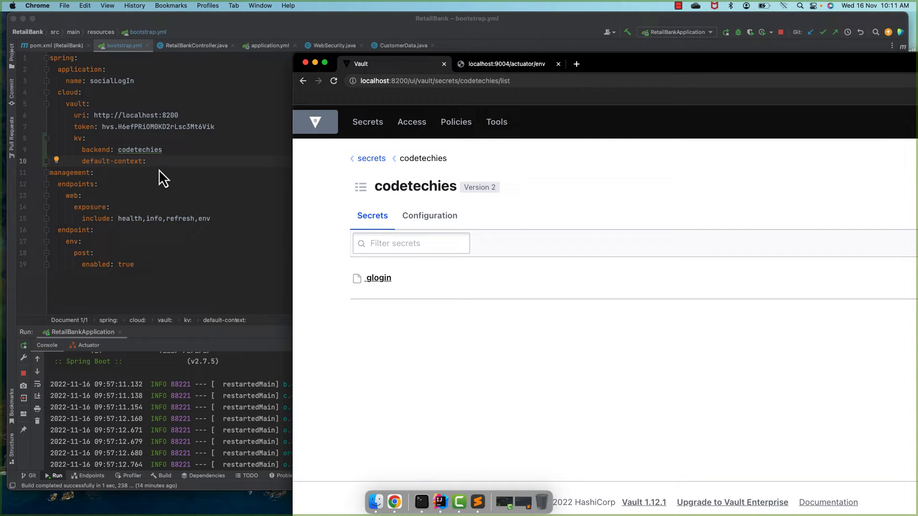
Step: Set the kv default-context value to glogin
text(gm)
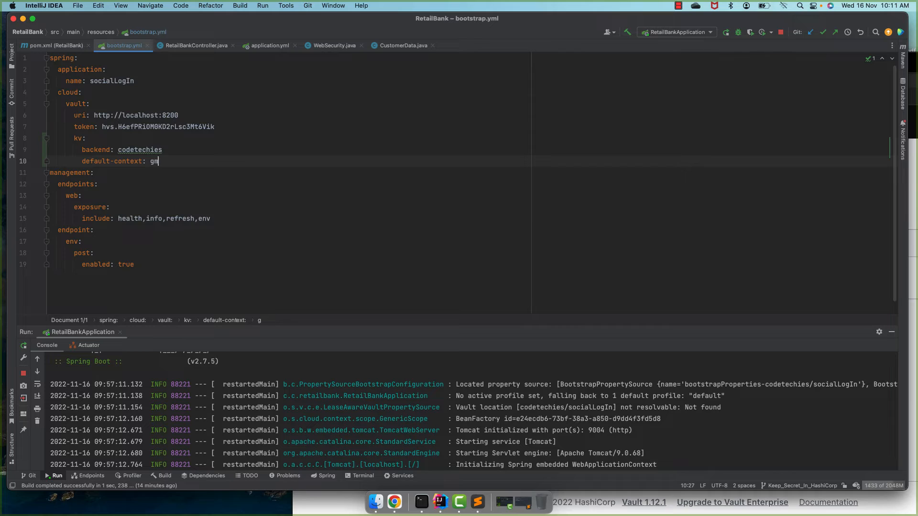
text(login)
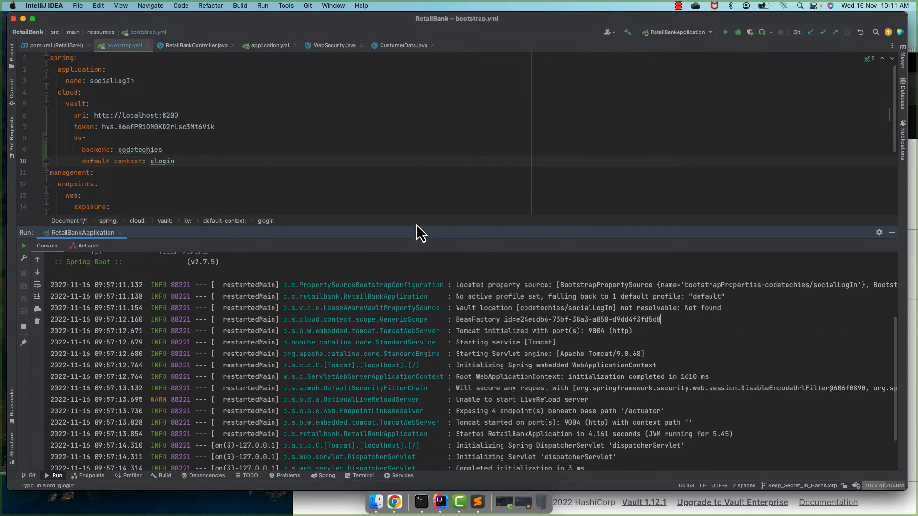
Step: Run 'mvn clean install -DskipTests' in the terminal and rerun RetailBankApplication on port 9004
click(363, 476)
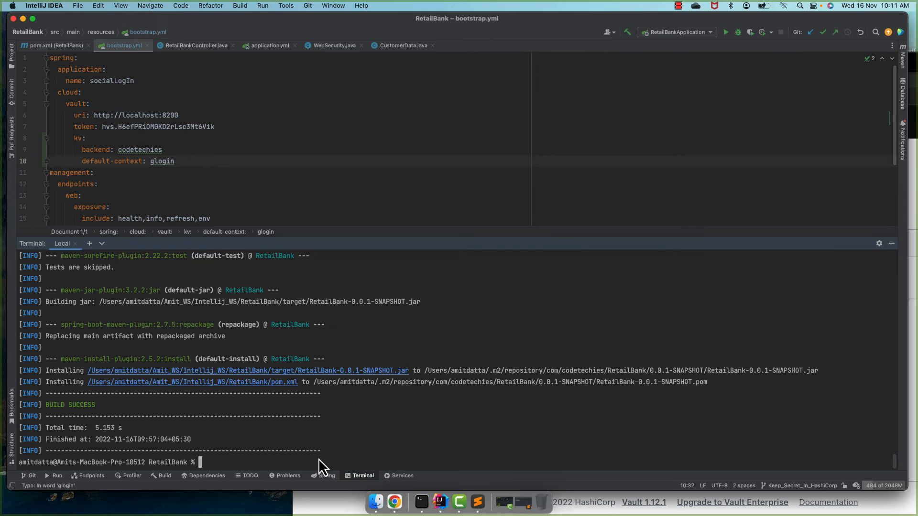
text(mvn clean install -DskipTests)
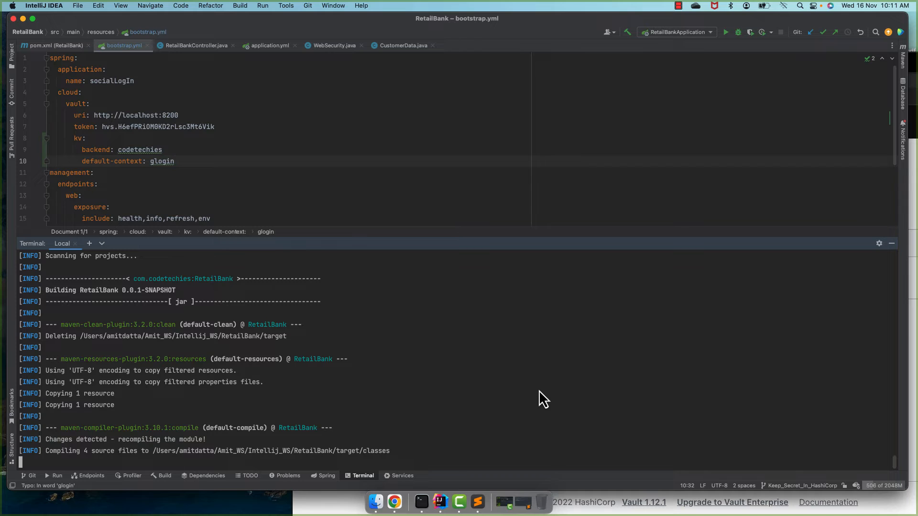
scroll(down, 3)
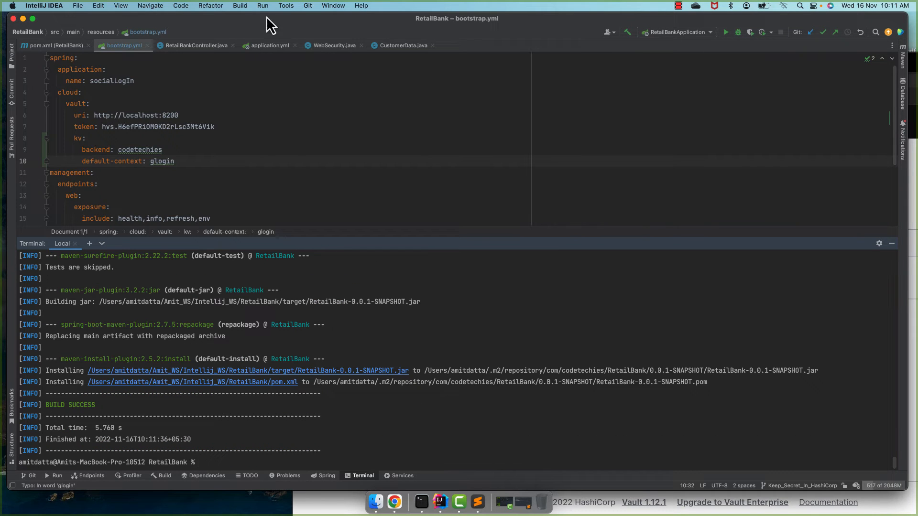
mouse_move(287, 30)
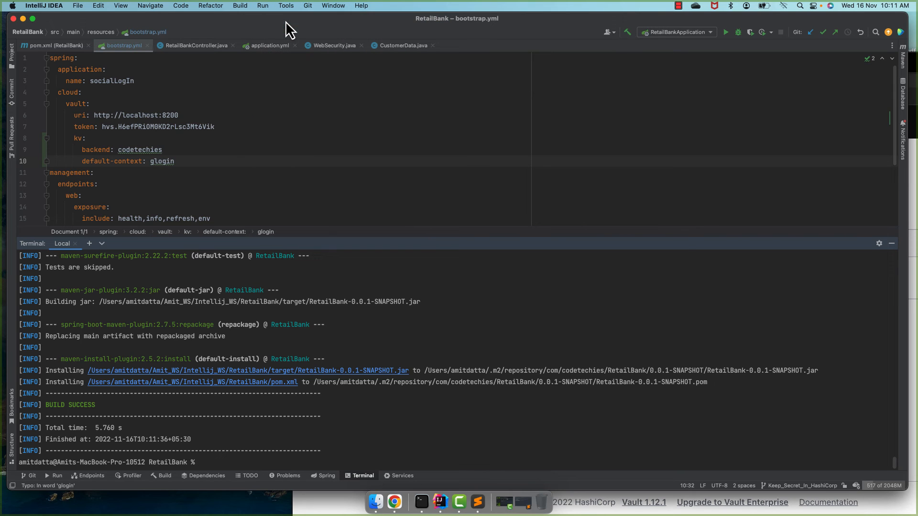
click(726, 33)
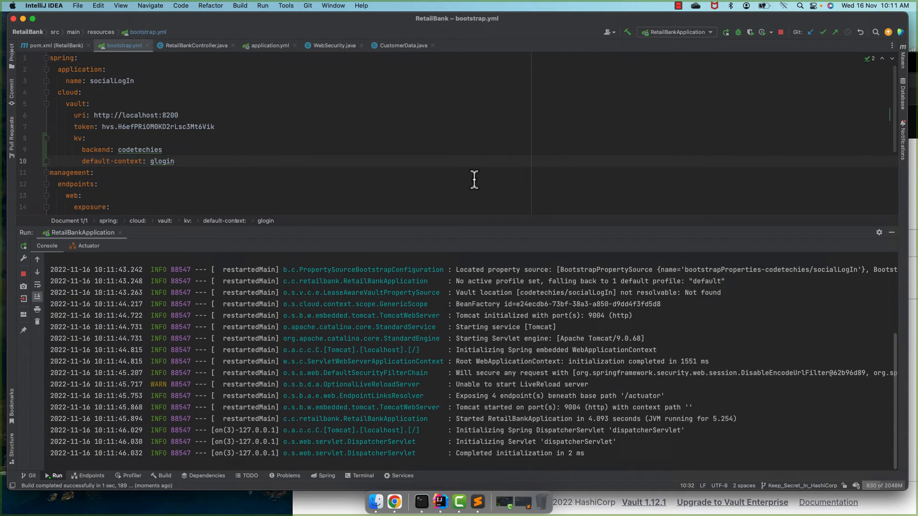
mouse_move(395, 502)
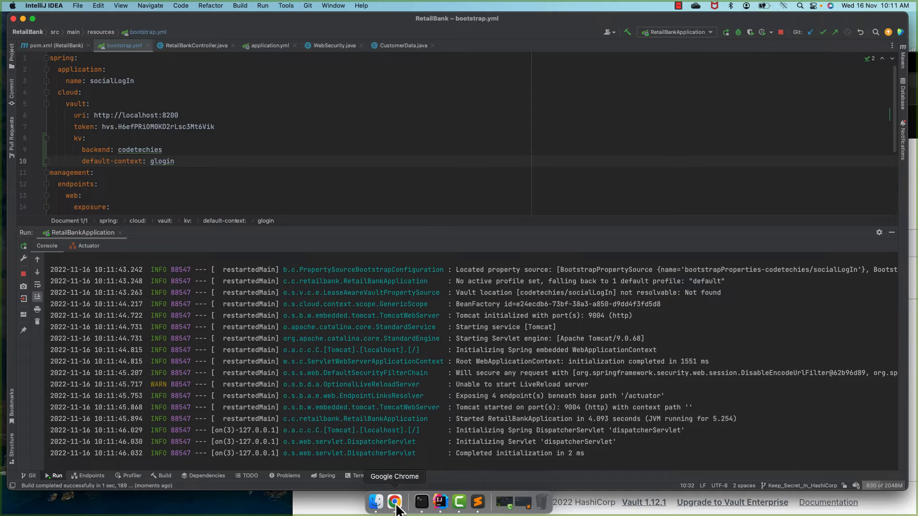
Step: Switch to Chrome via the dock icon to review the localhost:9004/actuator/env page
right_click(395, 502)
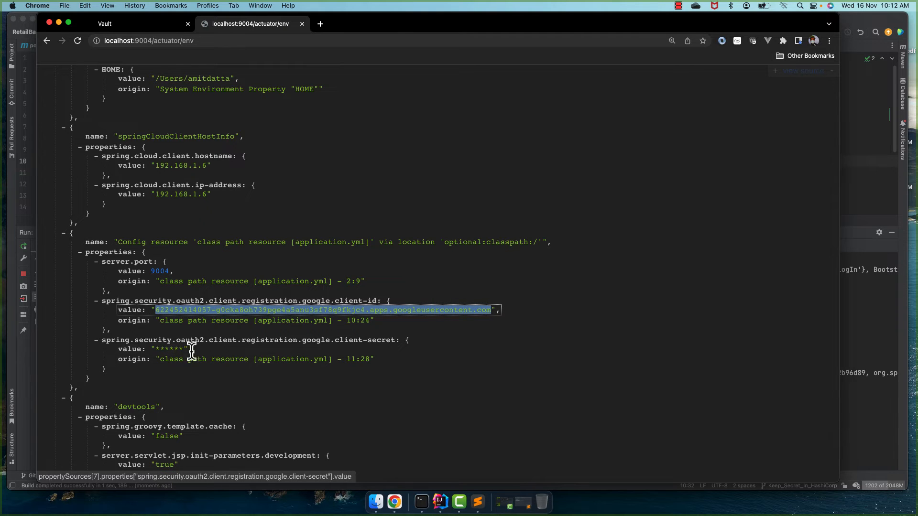
mouse_move(394, 502)
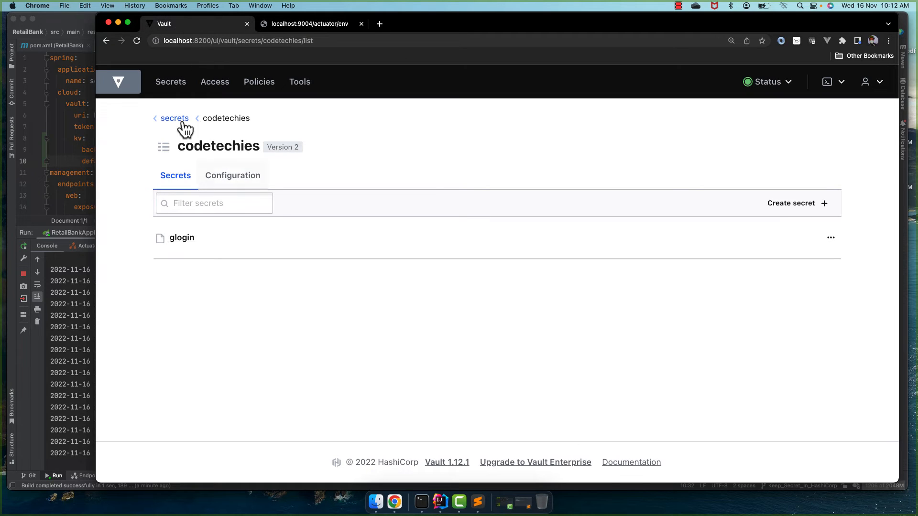
Step: Reopen the glogin secret in the codetechies engine and bring up the Chrome dock menu
click(174, 117)
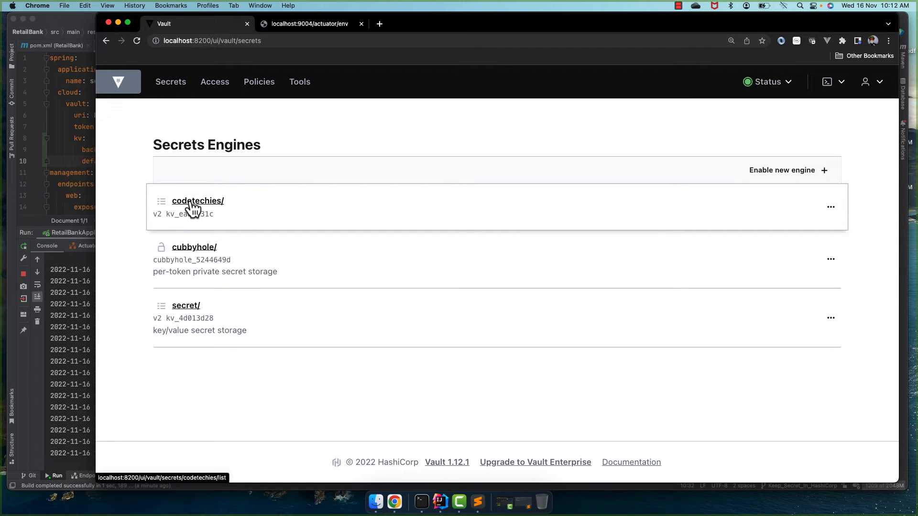
click(197, 201)
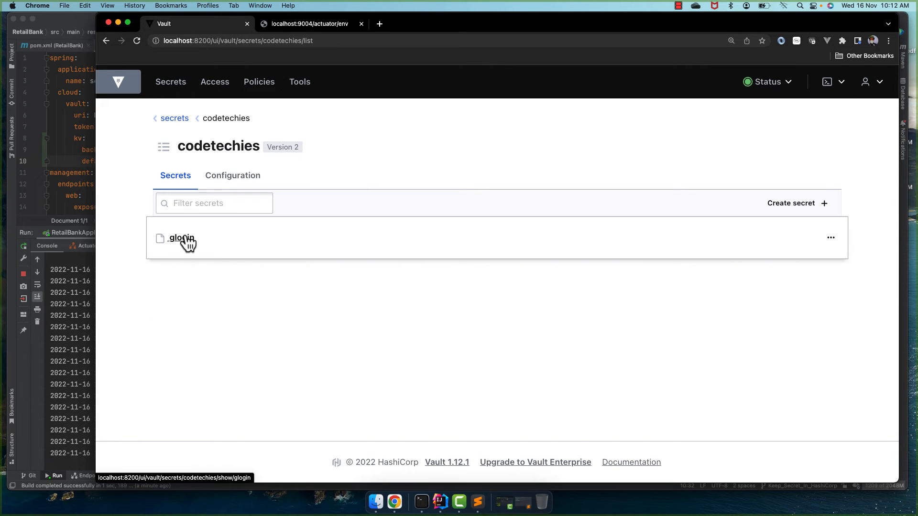
click(182, 238)
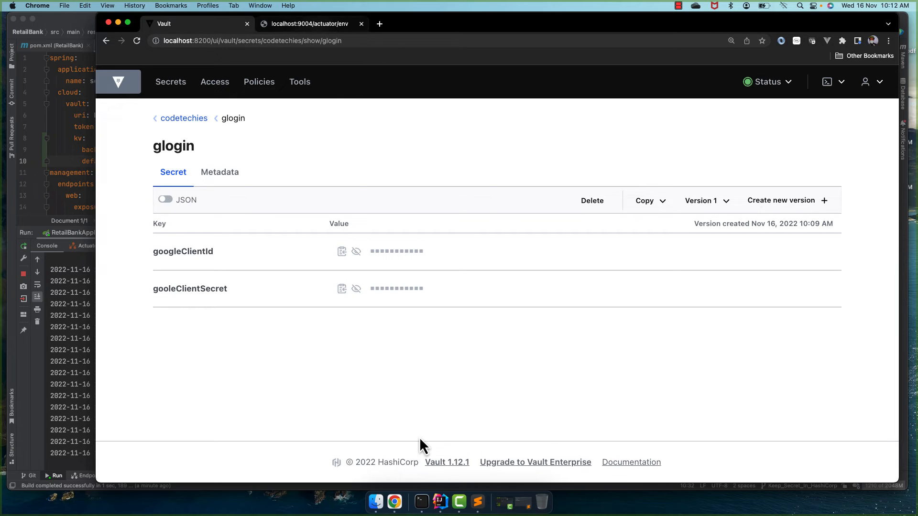
right_click(394, 503)
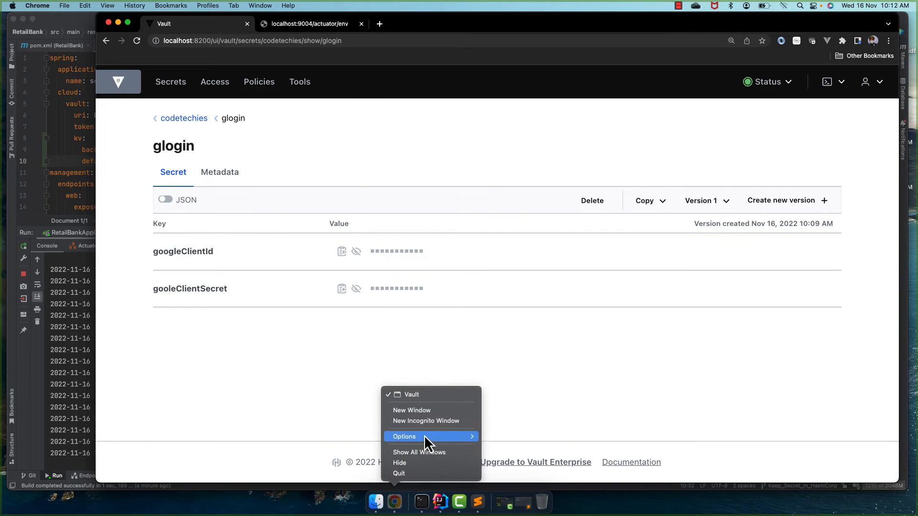
Step: Go to localhost:9001/balance in an incognito tab and submit the Google email address
click(427, 421)
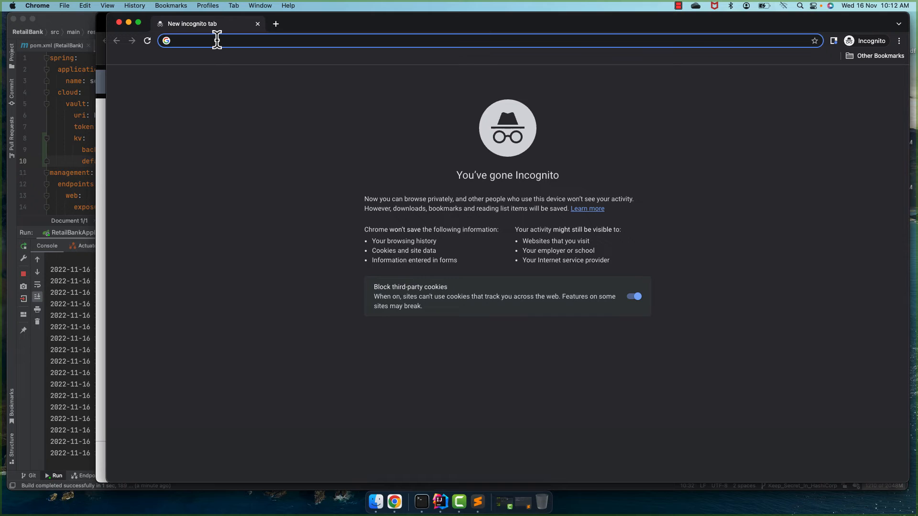
text(localhost:9001/balance)
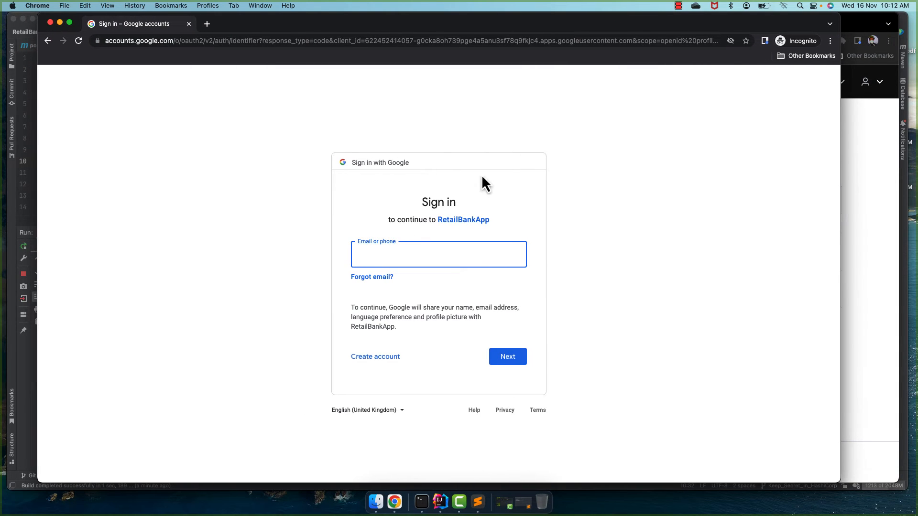
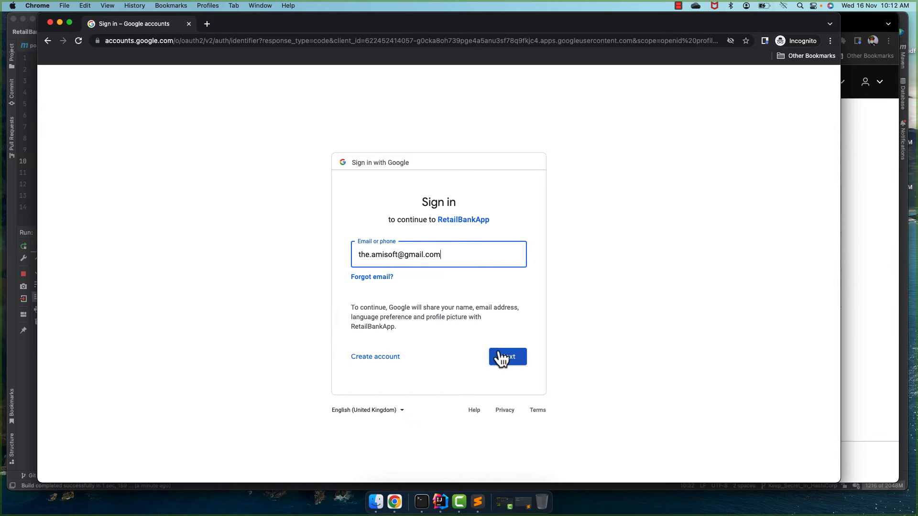
click(507, 357)
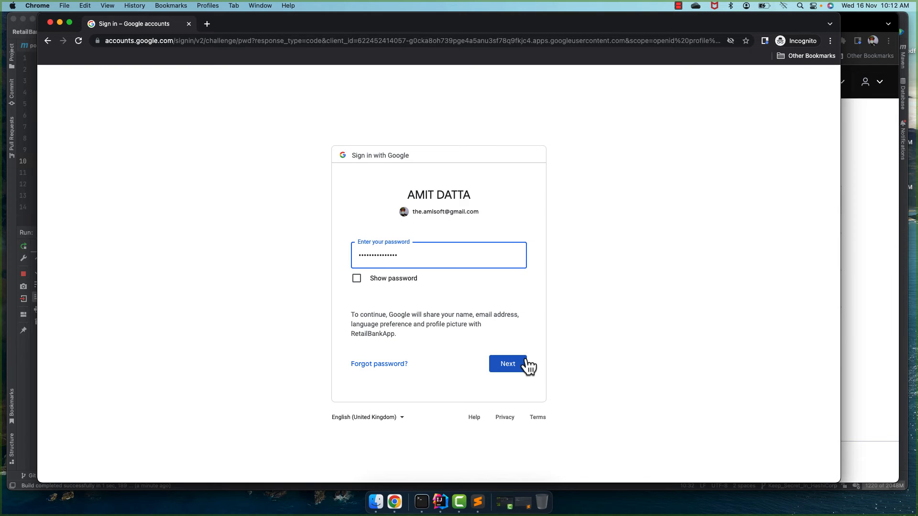
Step: Submit the password, retry and approve the phone verification, reaching the balance page showing 1000
click(507, 363)
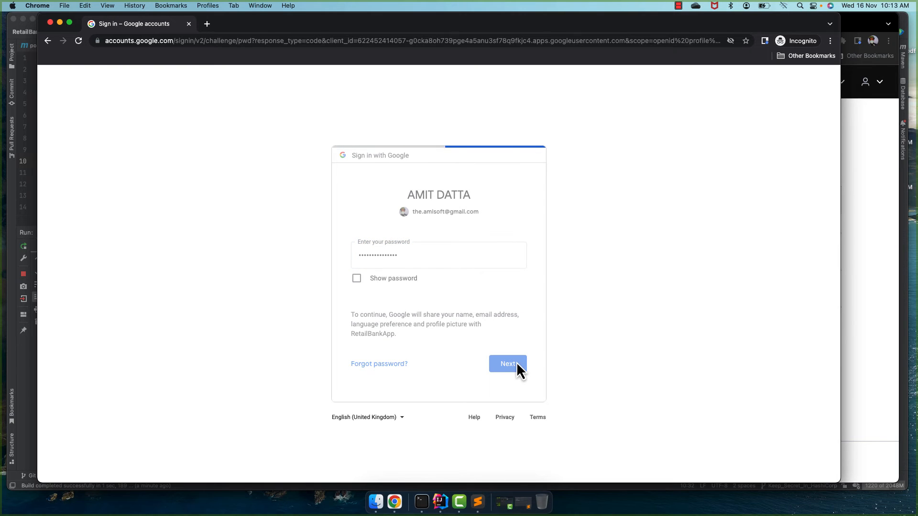
click(507, 364)
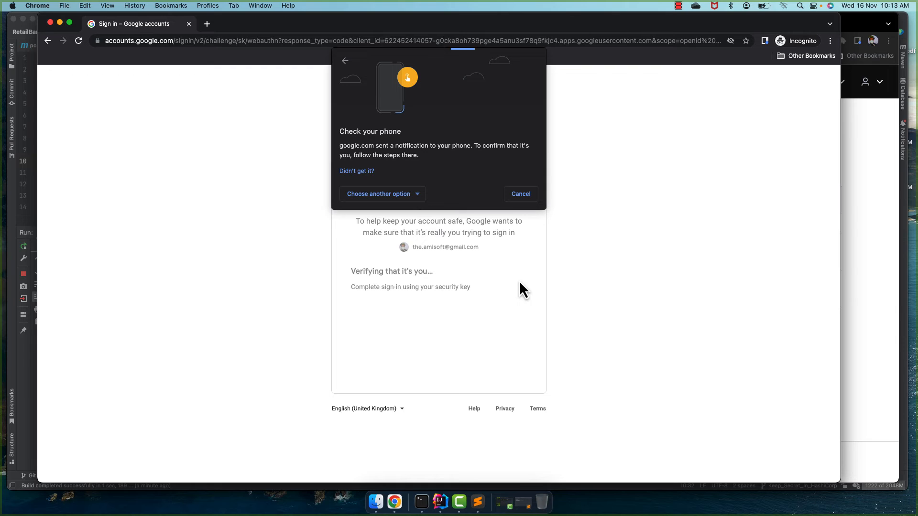
click(520, 194)
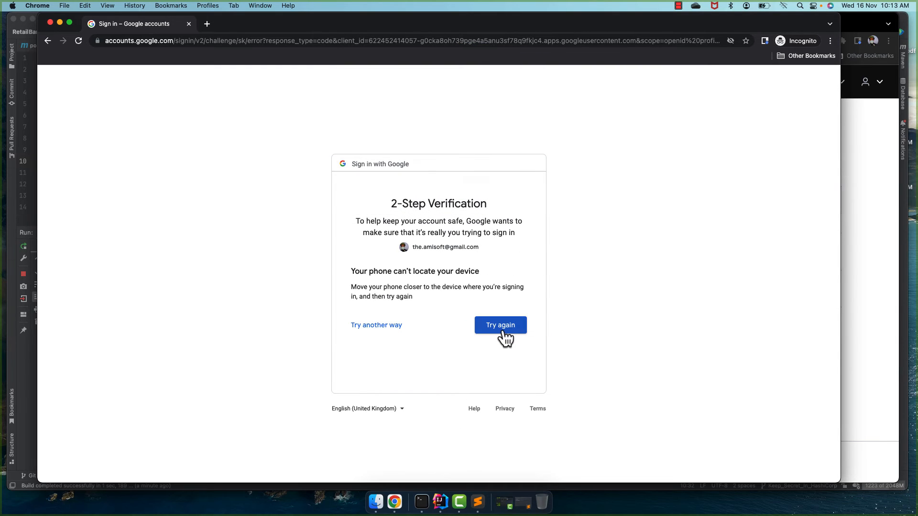
click(500, 325)
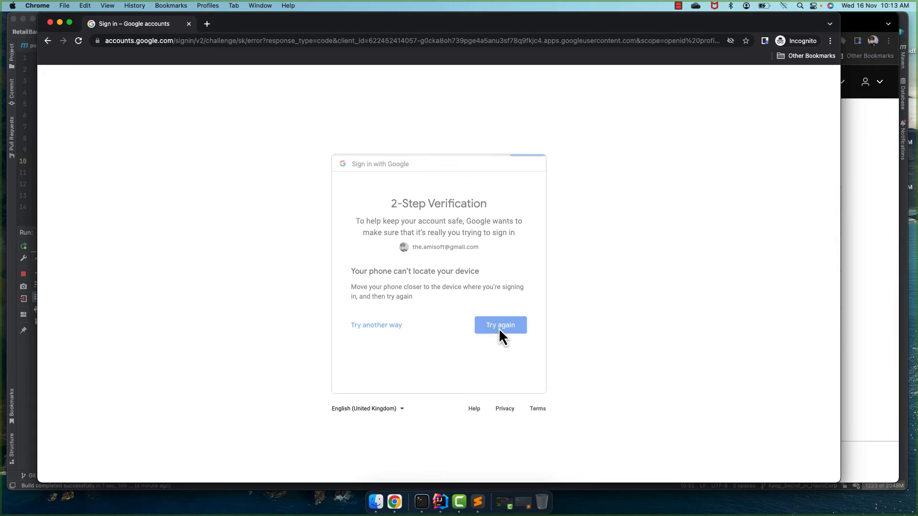
click(500, 325)
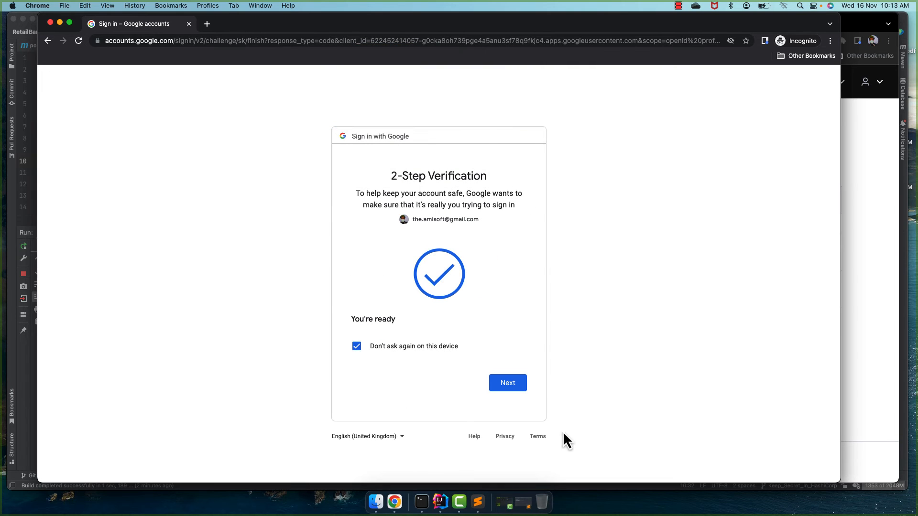
click(507, 383)
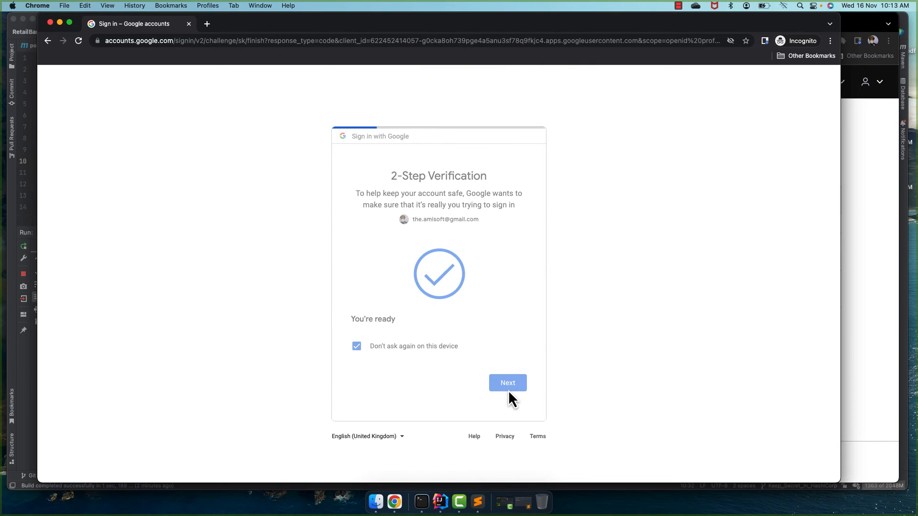
click(507, 382)
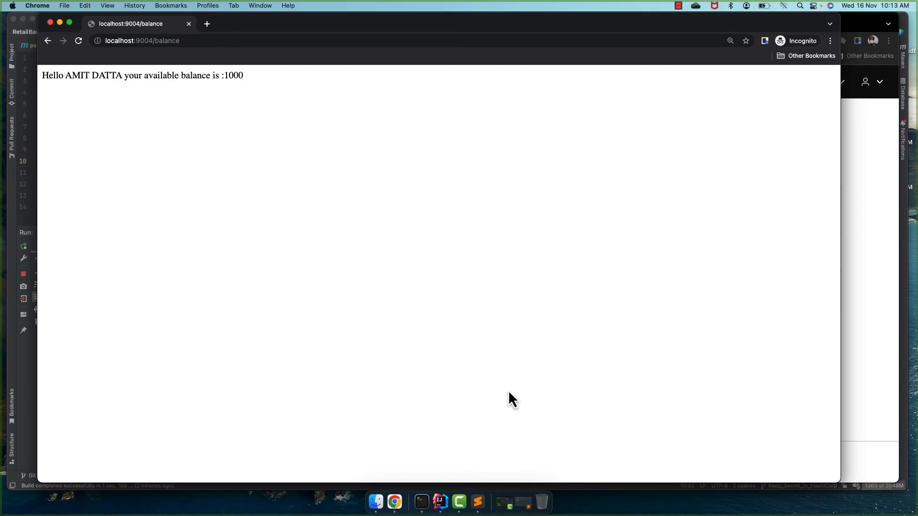
mouse_move(105, 93)
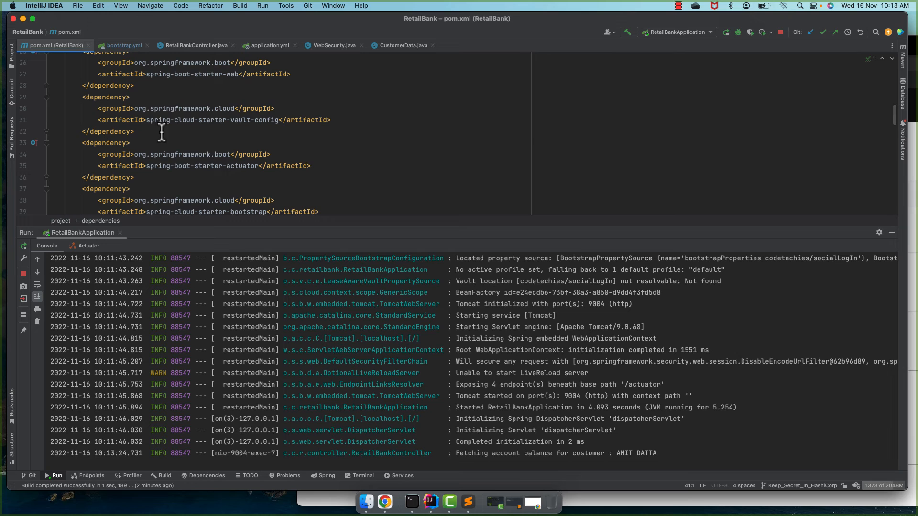
Step: Select the vault-config dependency lines in pom.xml after confirming the balance fetch in the run log
drag(83, 96, 134, 131)
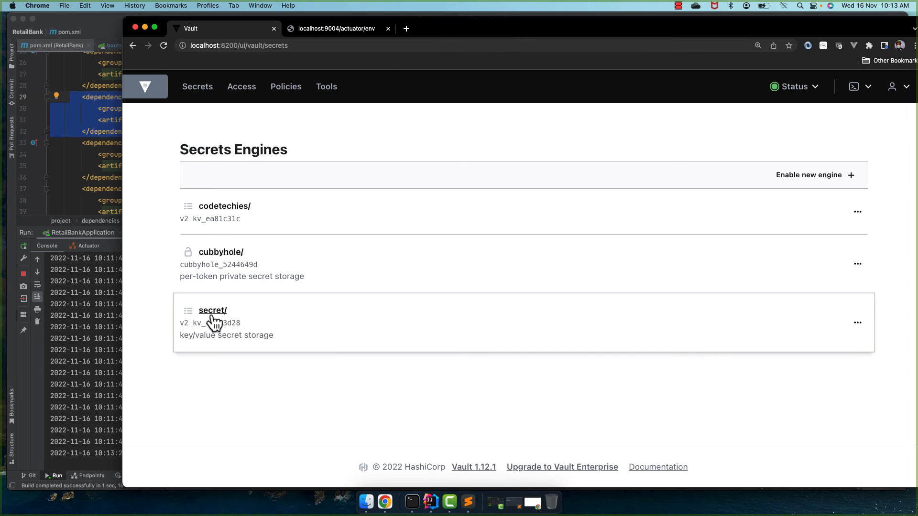
Step: View the empty secret/ engine, then return and open codetechies/ to reach the glogin secret
click(212, 310)
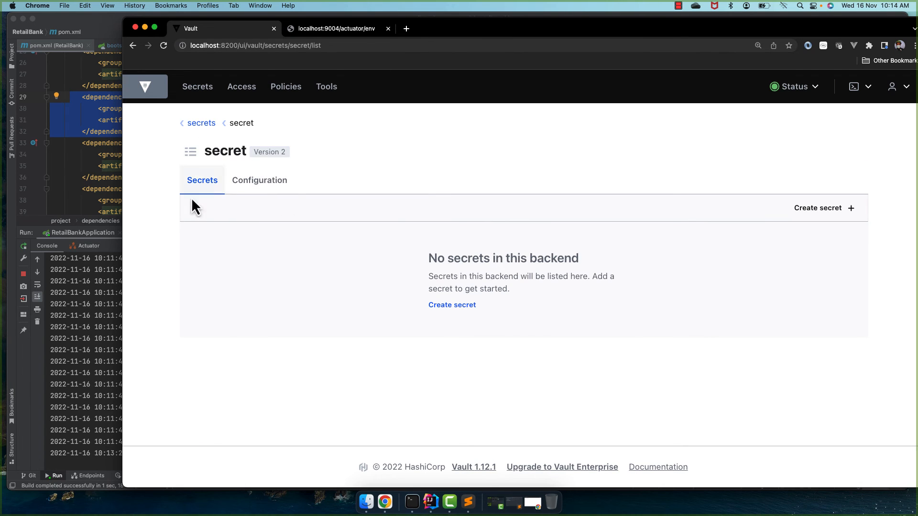
mouse_move(340, 220)
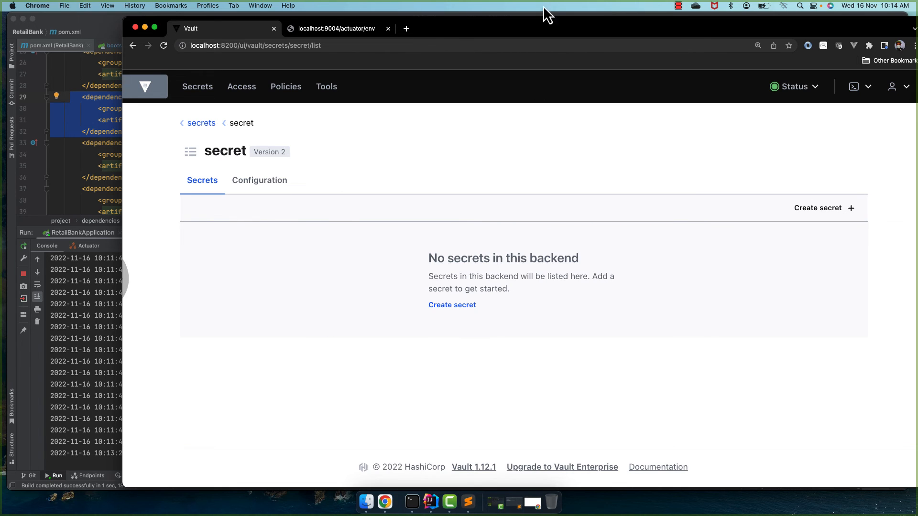
mouse_move(197, 86)
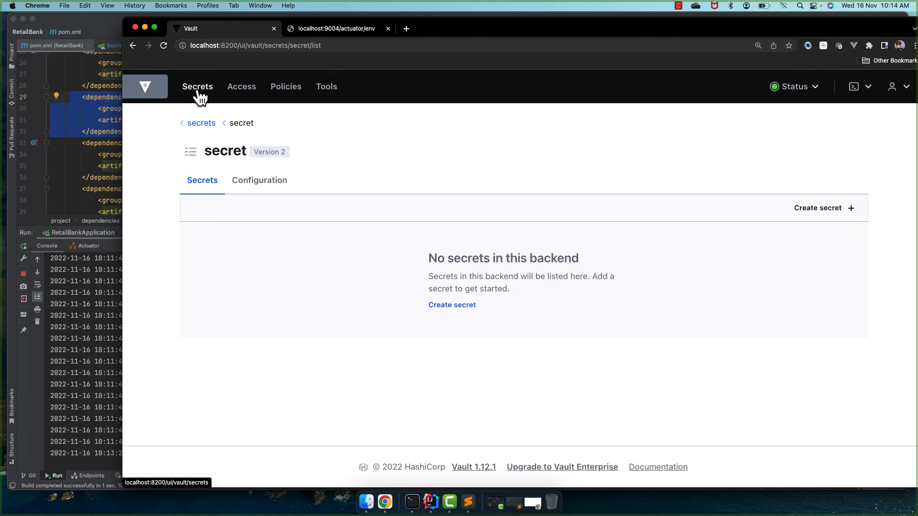
click(197, 86)
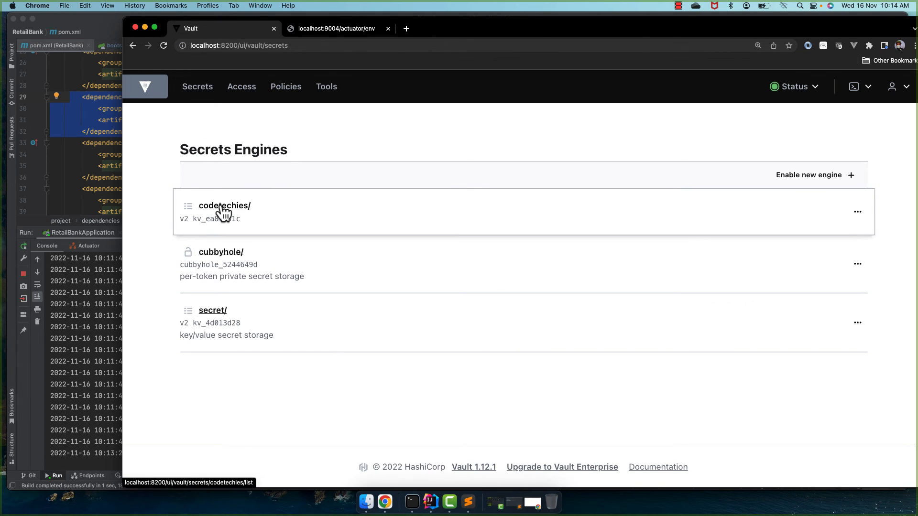
click(224, 206)
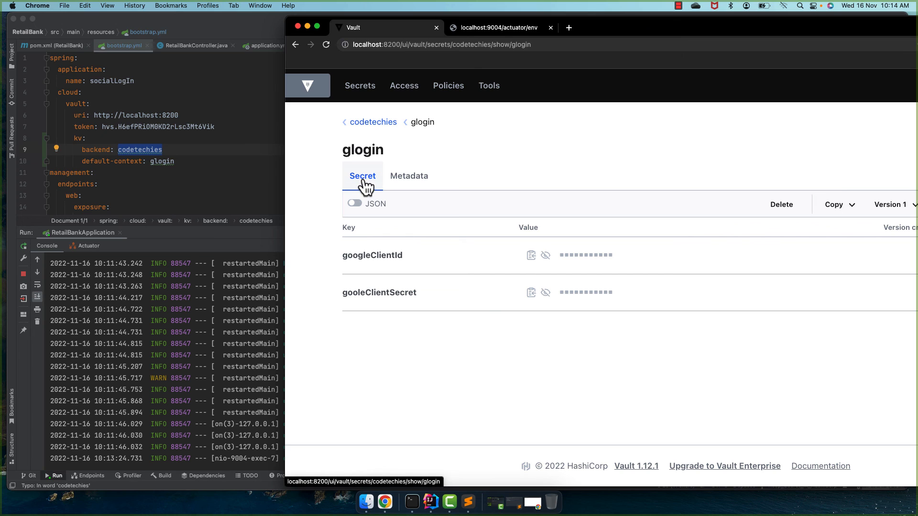
Step: Return to Secrets Engines and list codetechies/ secrets, showing glogin alone
click(374, 122)
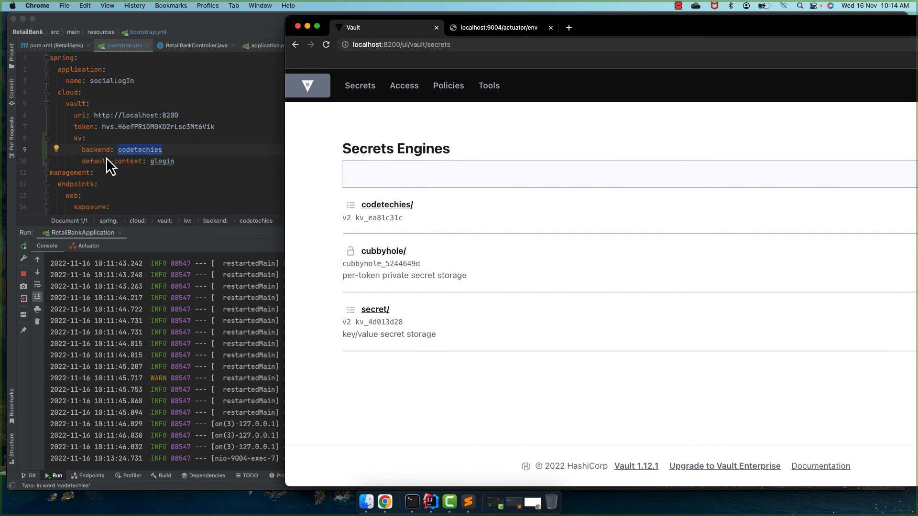
mouse_move(379, 205)
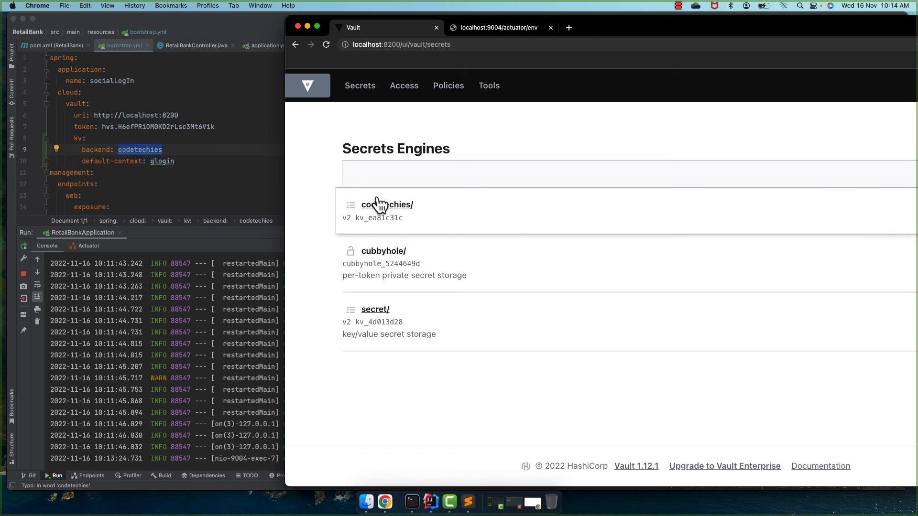
click(387, 205)
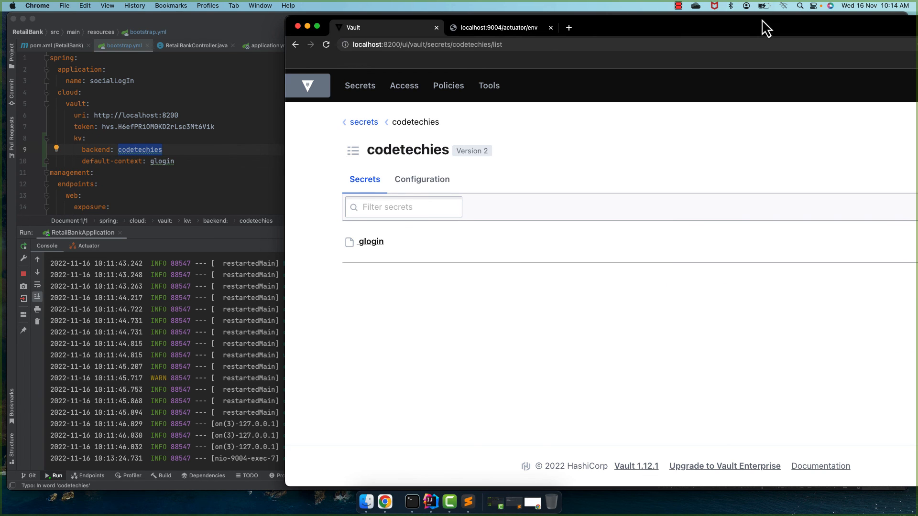